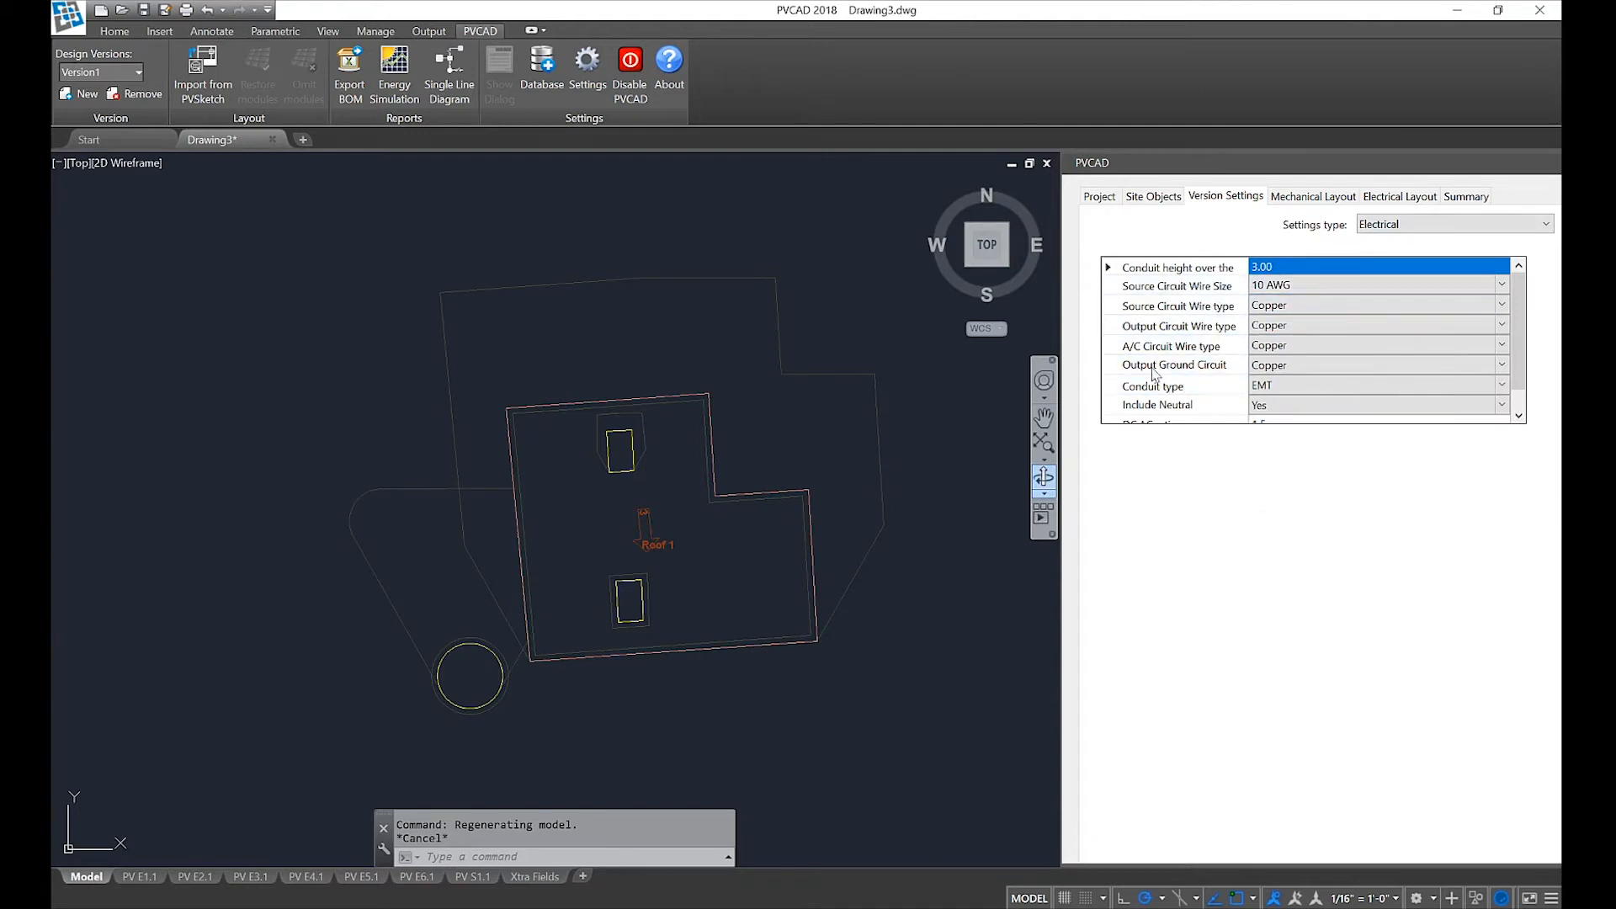
pyautogui.moveTo(1256, 483)
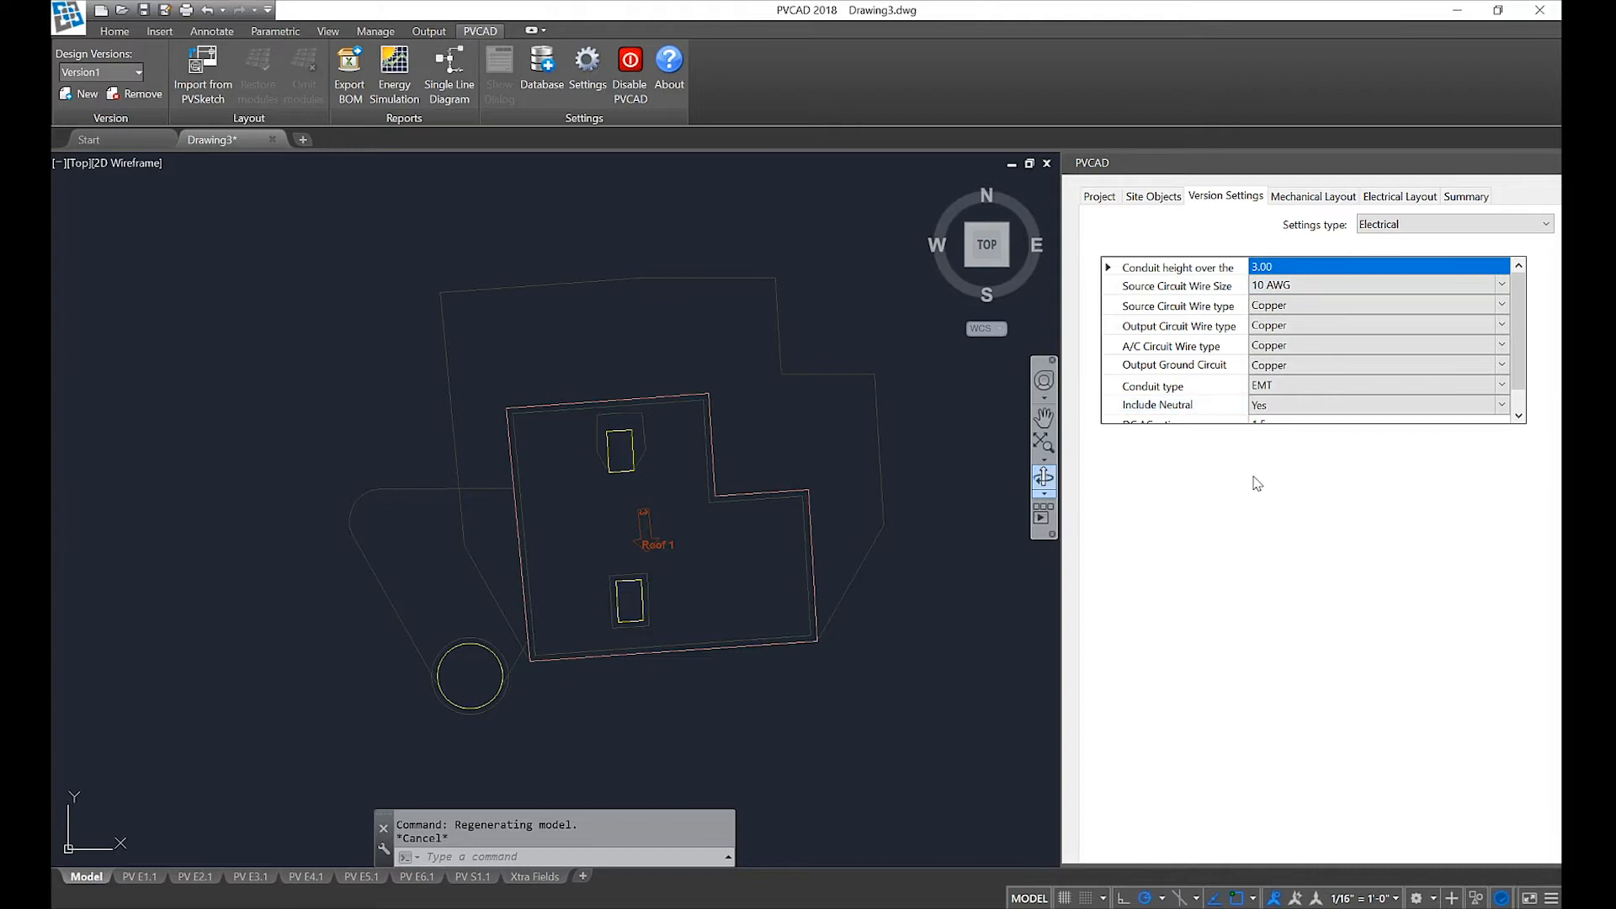
pyautogui.moveTo(1165, 734)
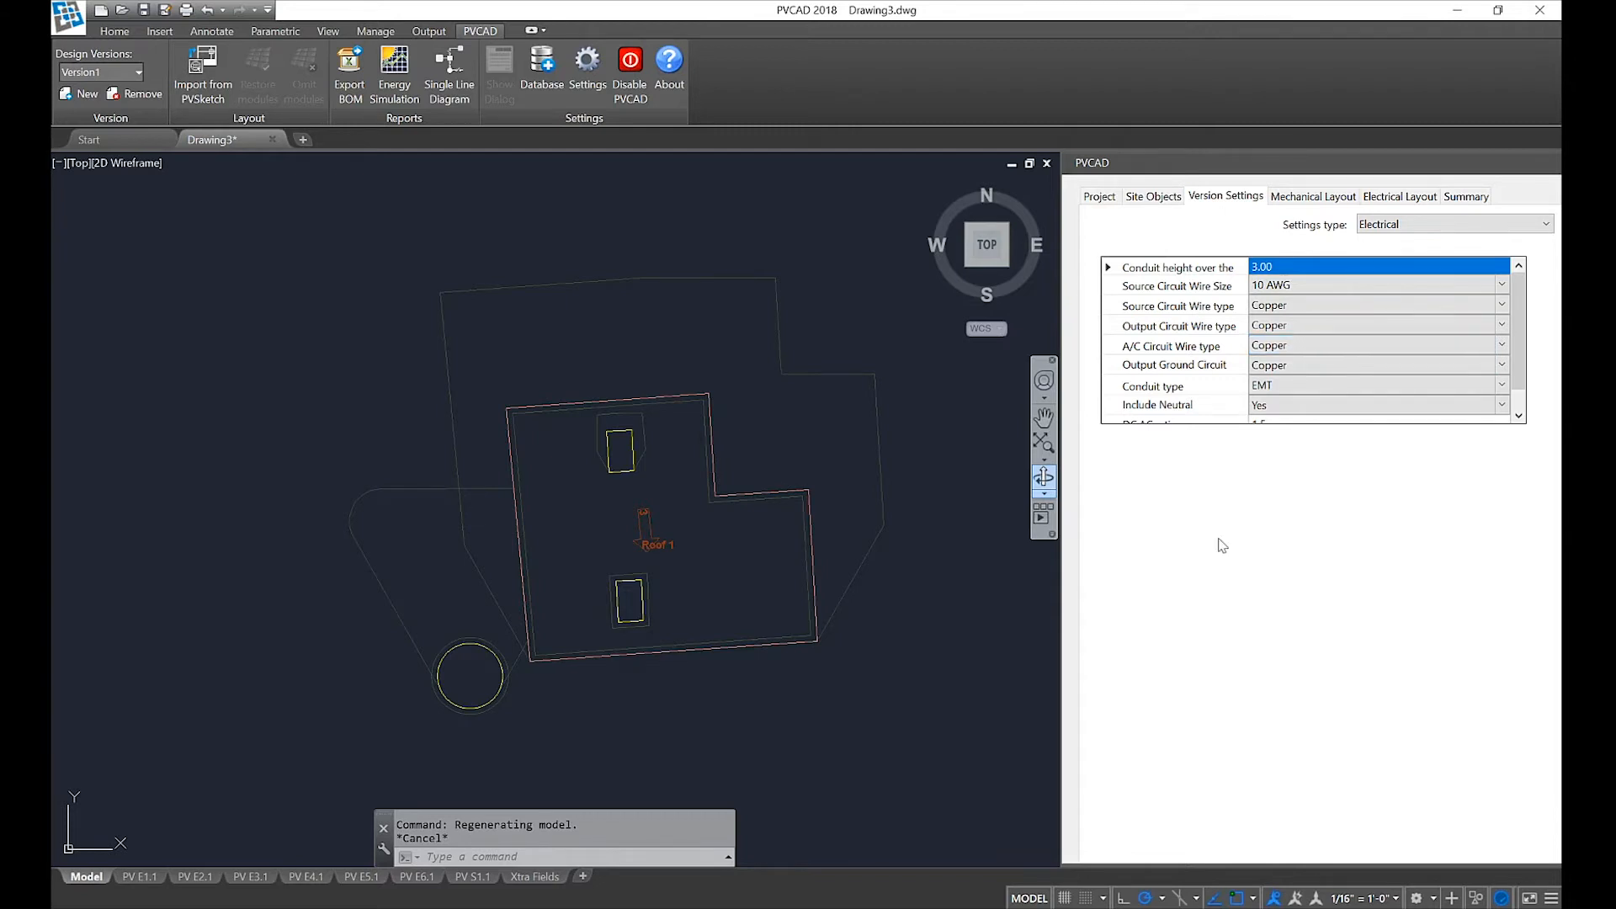
# Review the racking manufacturer list and keep it as User Defined
pyautogui.click(1311, 196)
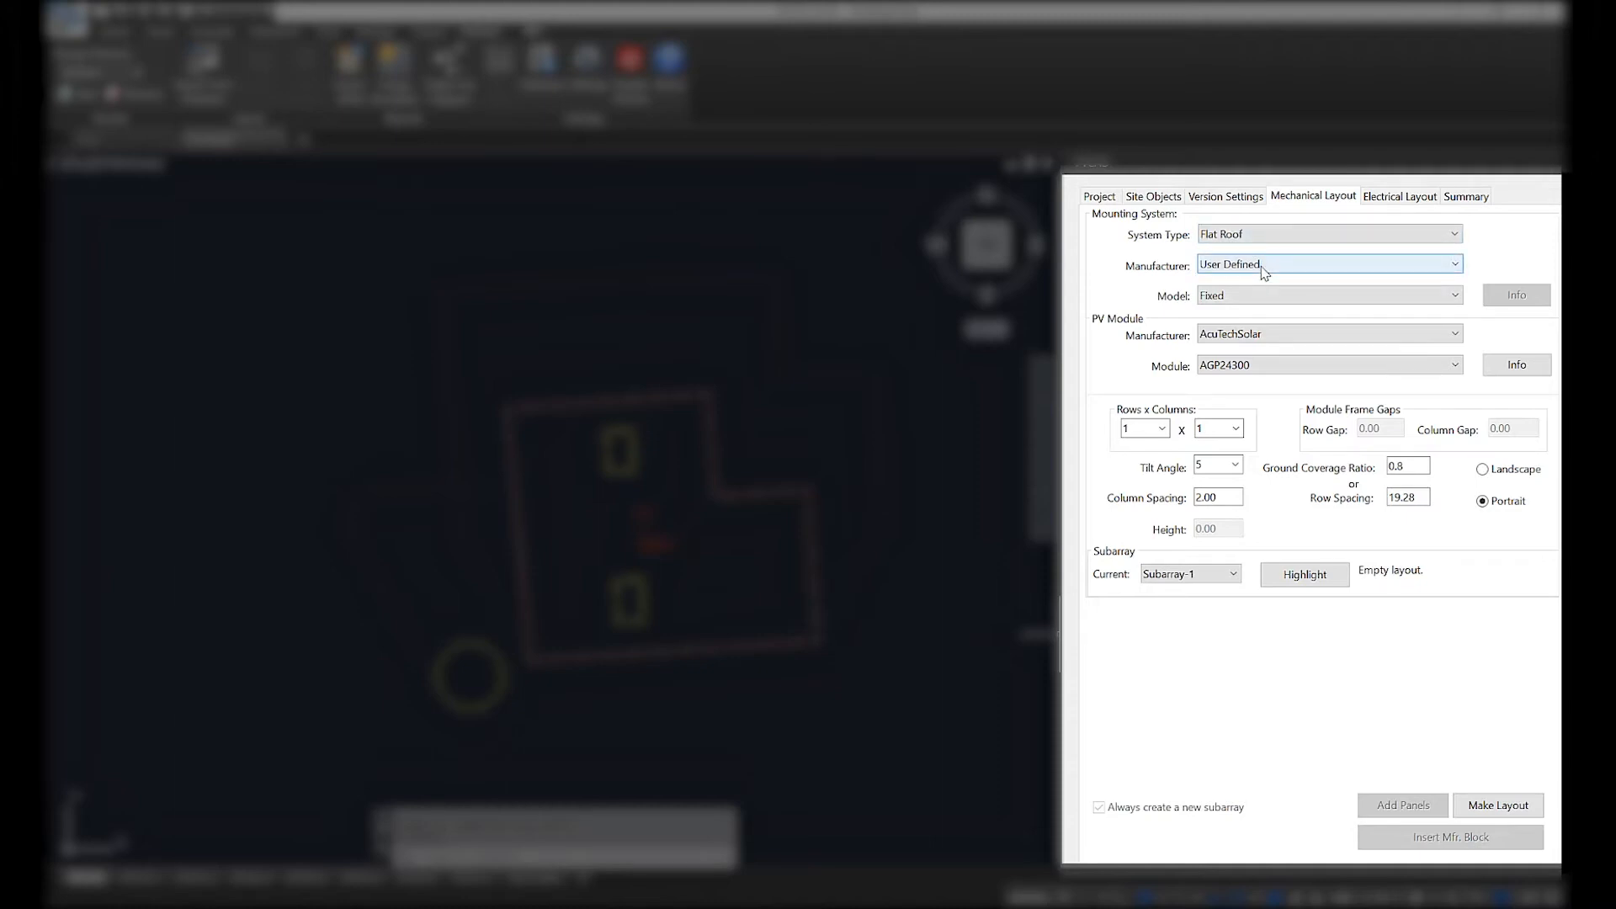
pyautogui.click(1328, 265)
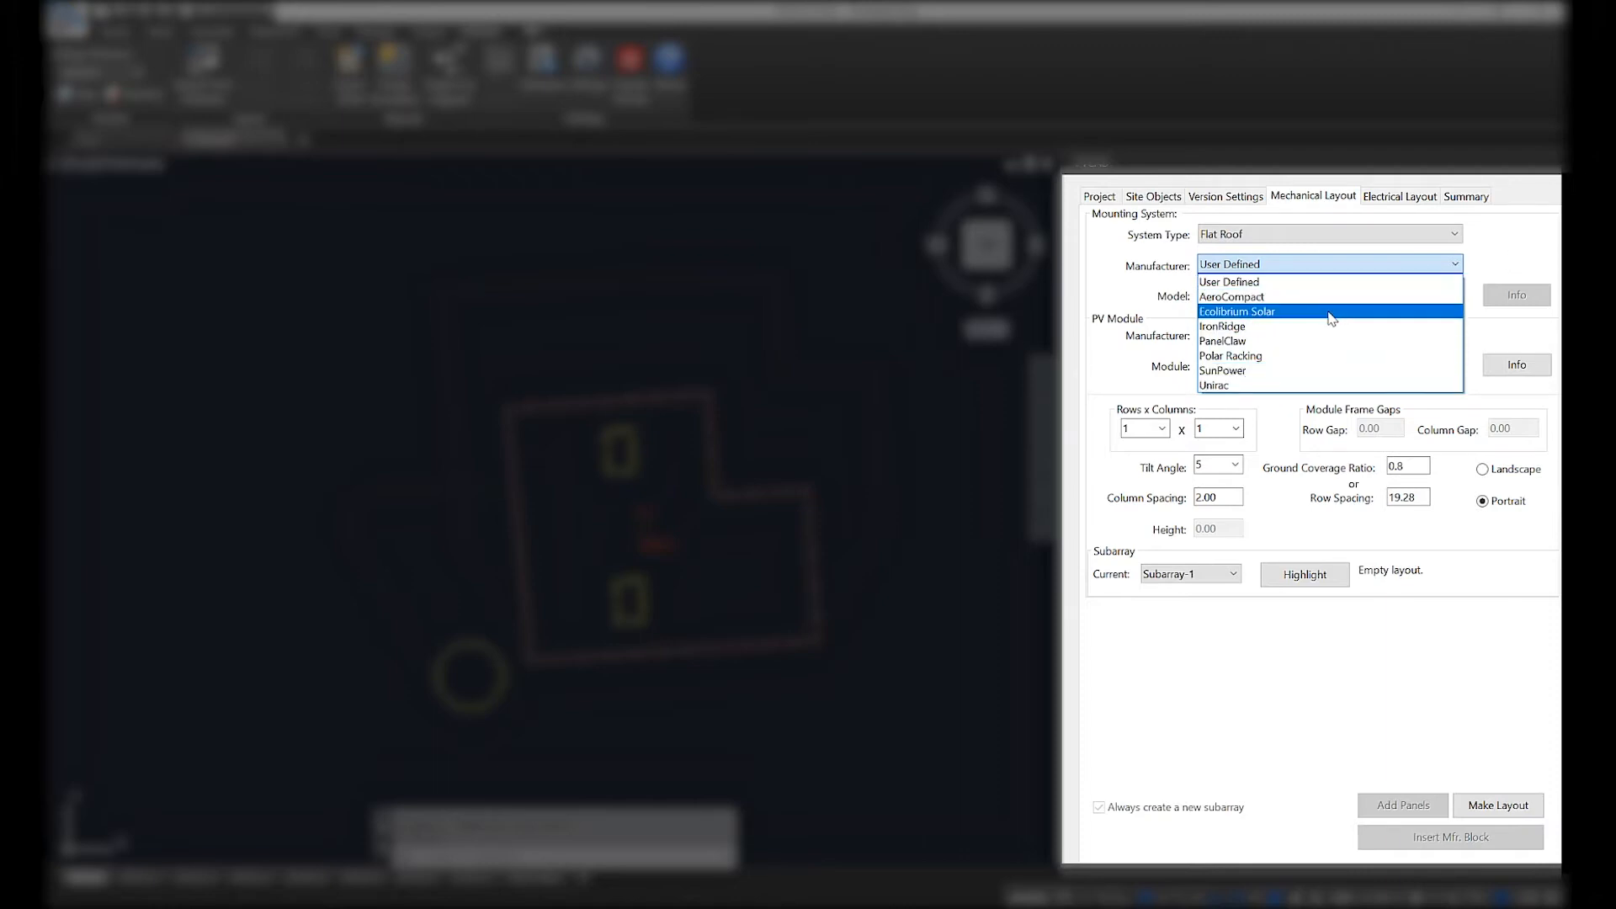
pyautogui.click(1238, 296)
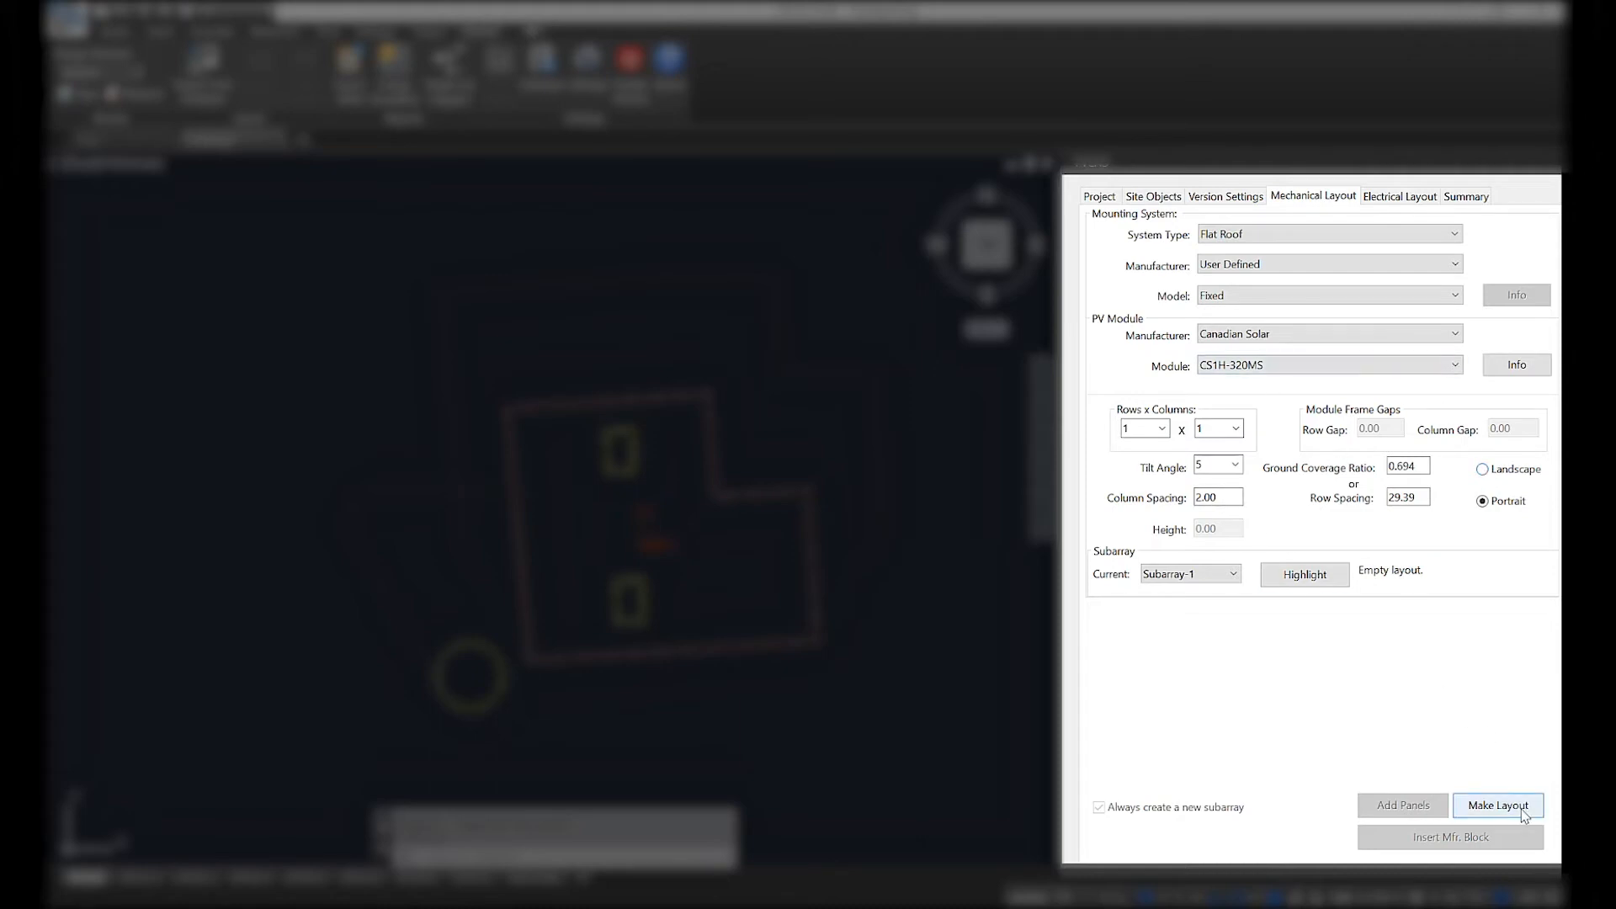
# Start a Make Layout on Roof 1 with a 175° facing azimuth
pyautogui.click(1499, 805)
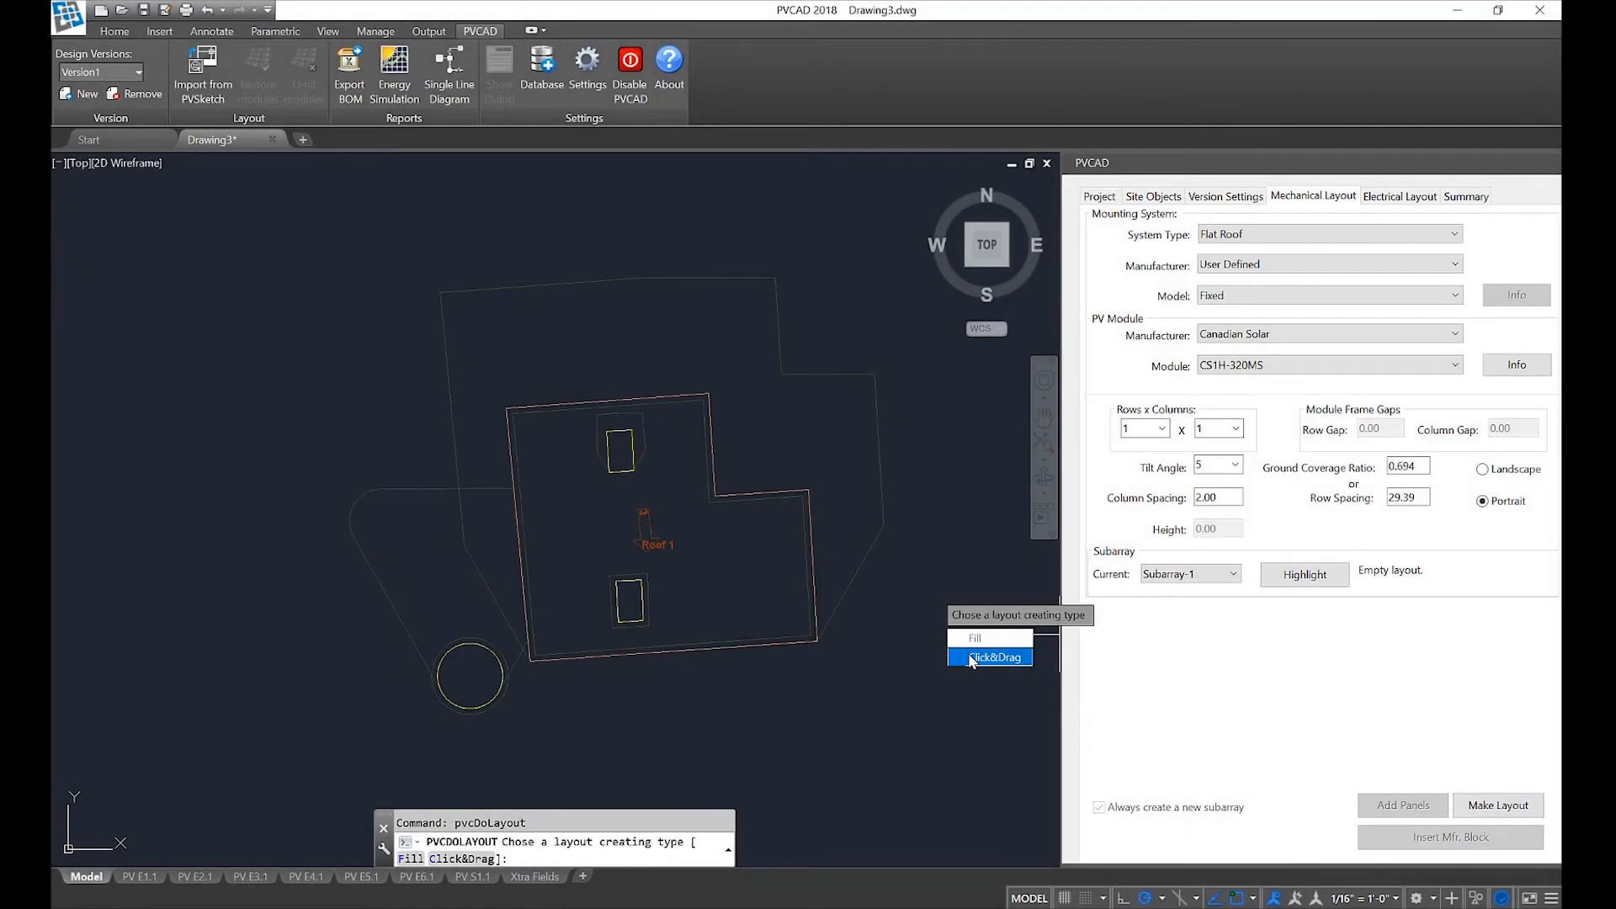
pyautogui.click(990, 656)
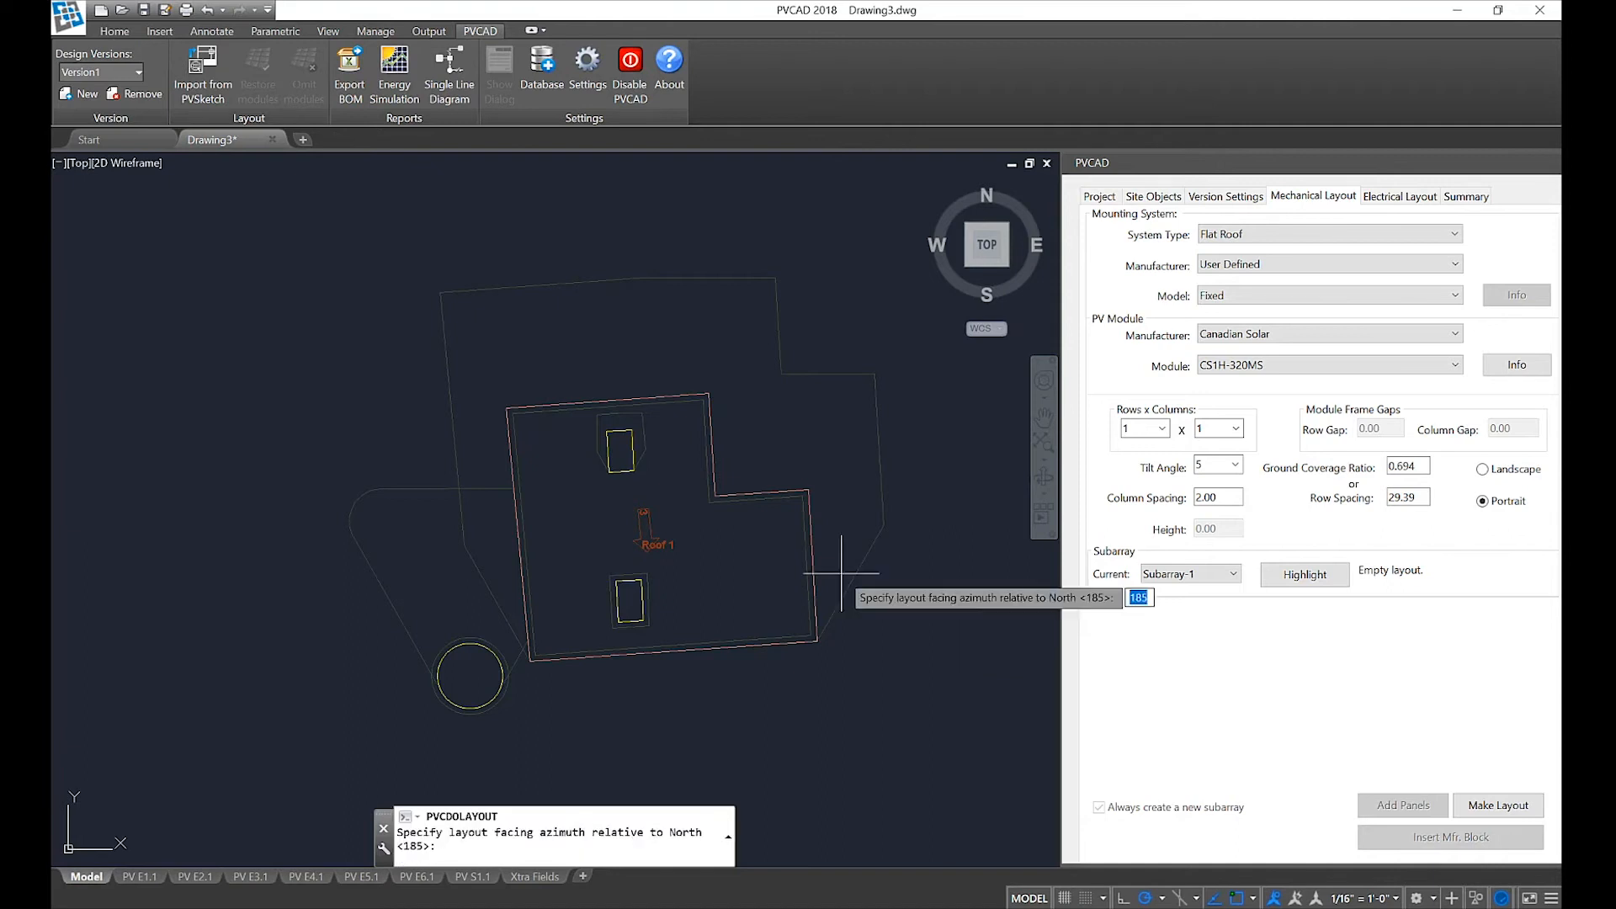
pyautogui.moveTo(569, 485)
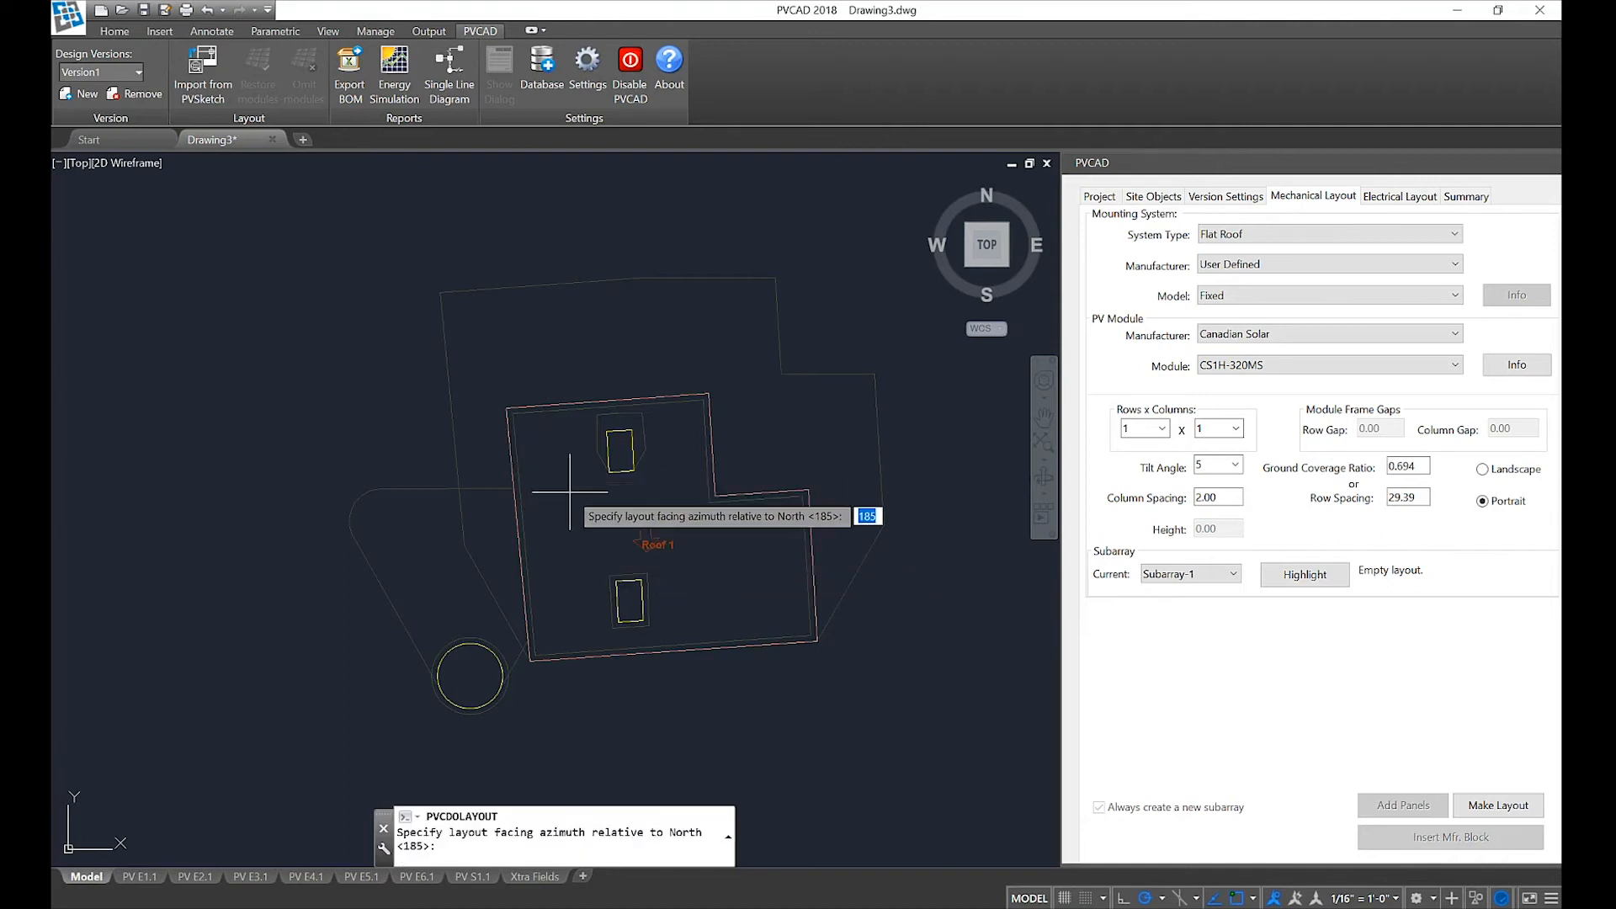
pyautogui.write('175')
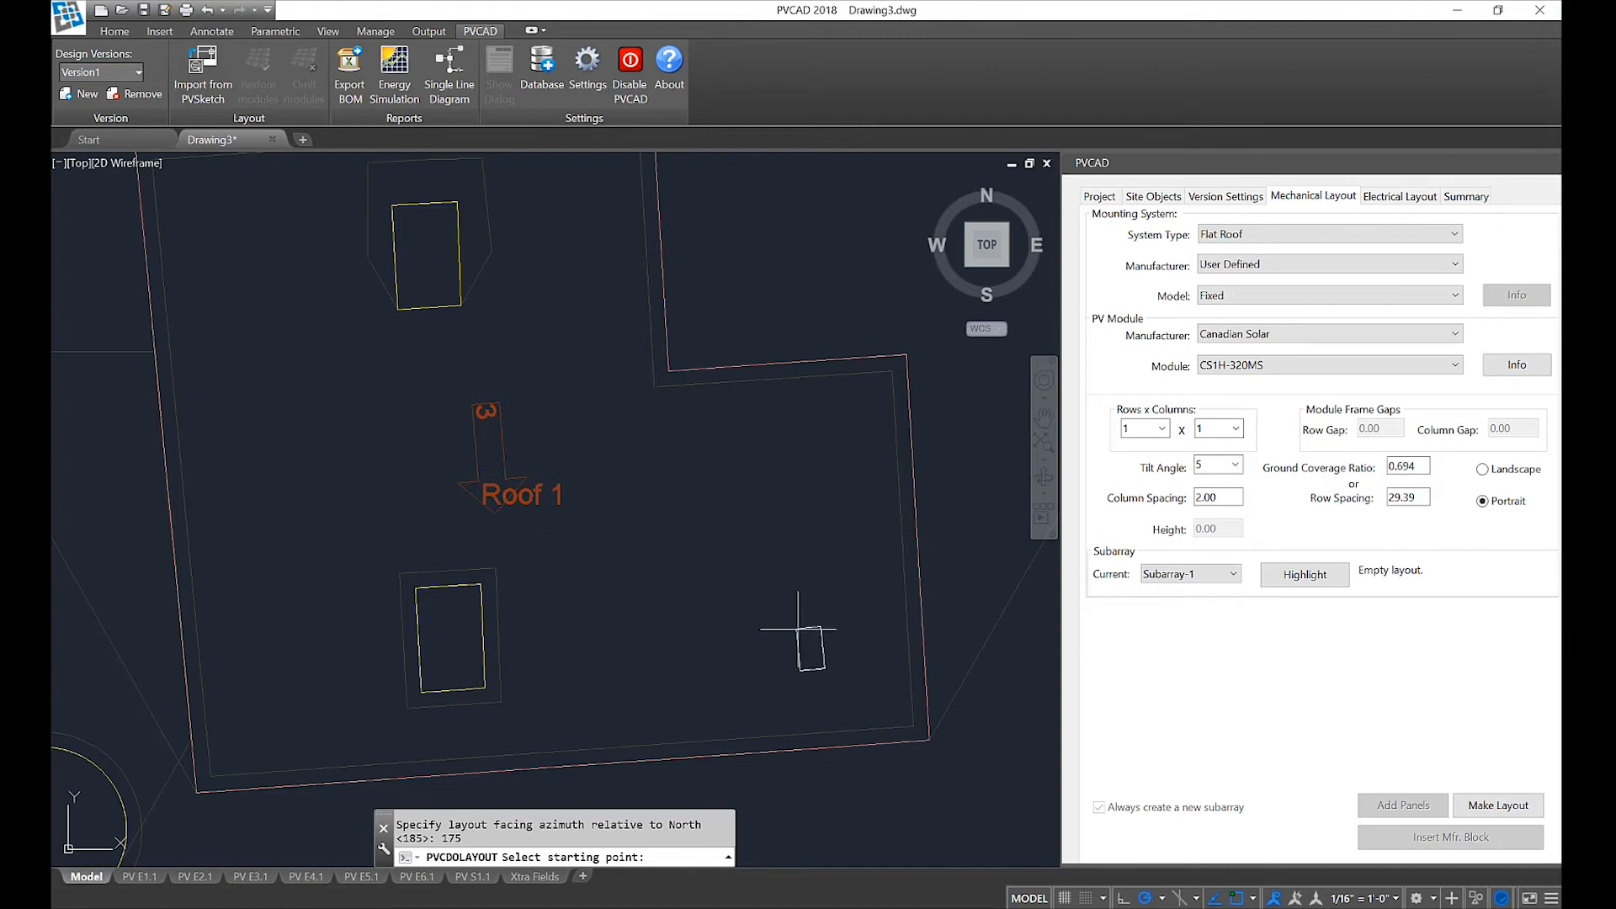
pyautogui.moveTo(825, 652)
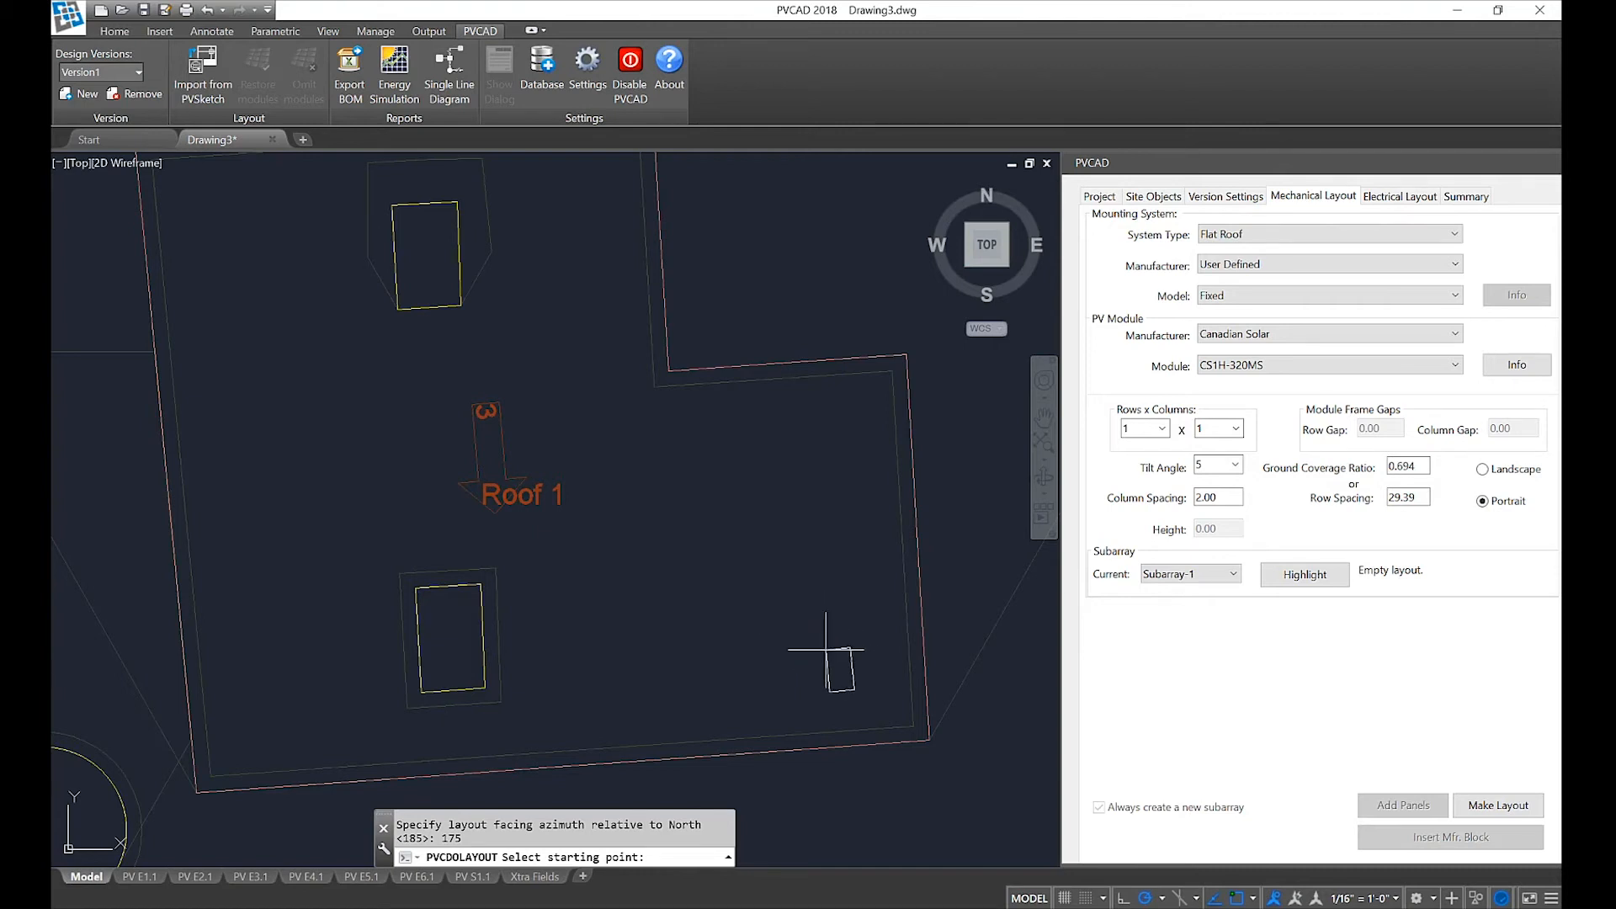
pyautogui.moveTo(863, 686)
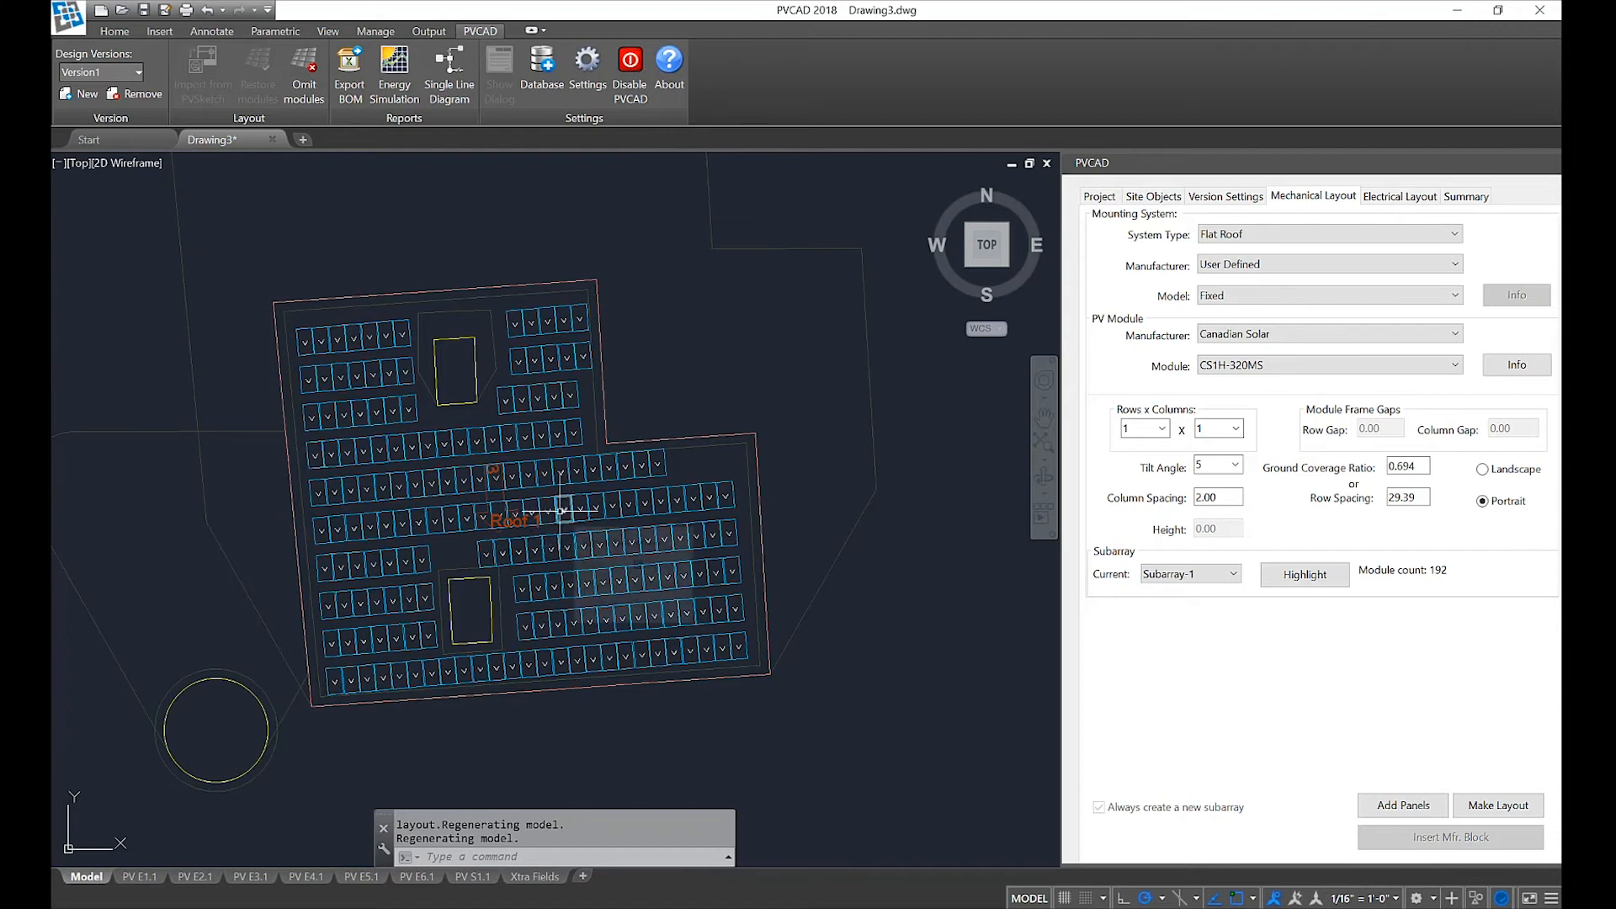
pyautogui.moveTo(564, 512)
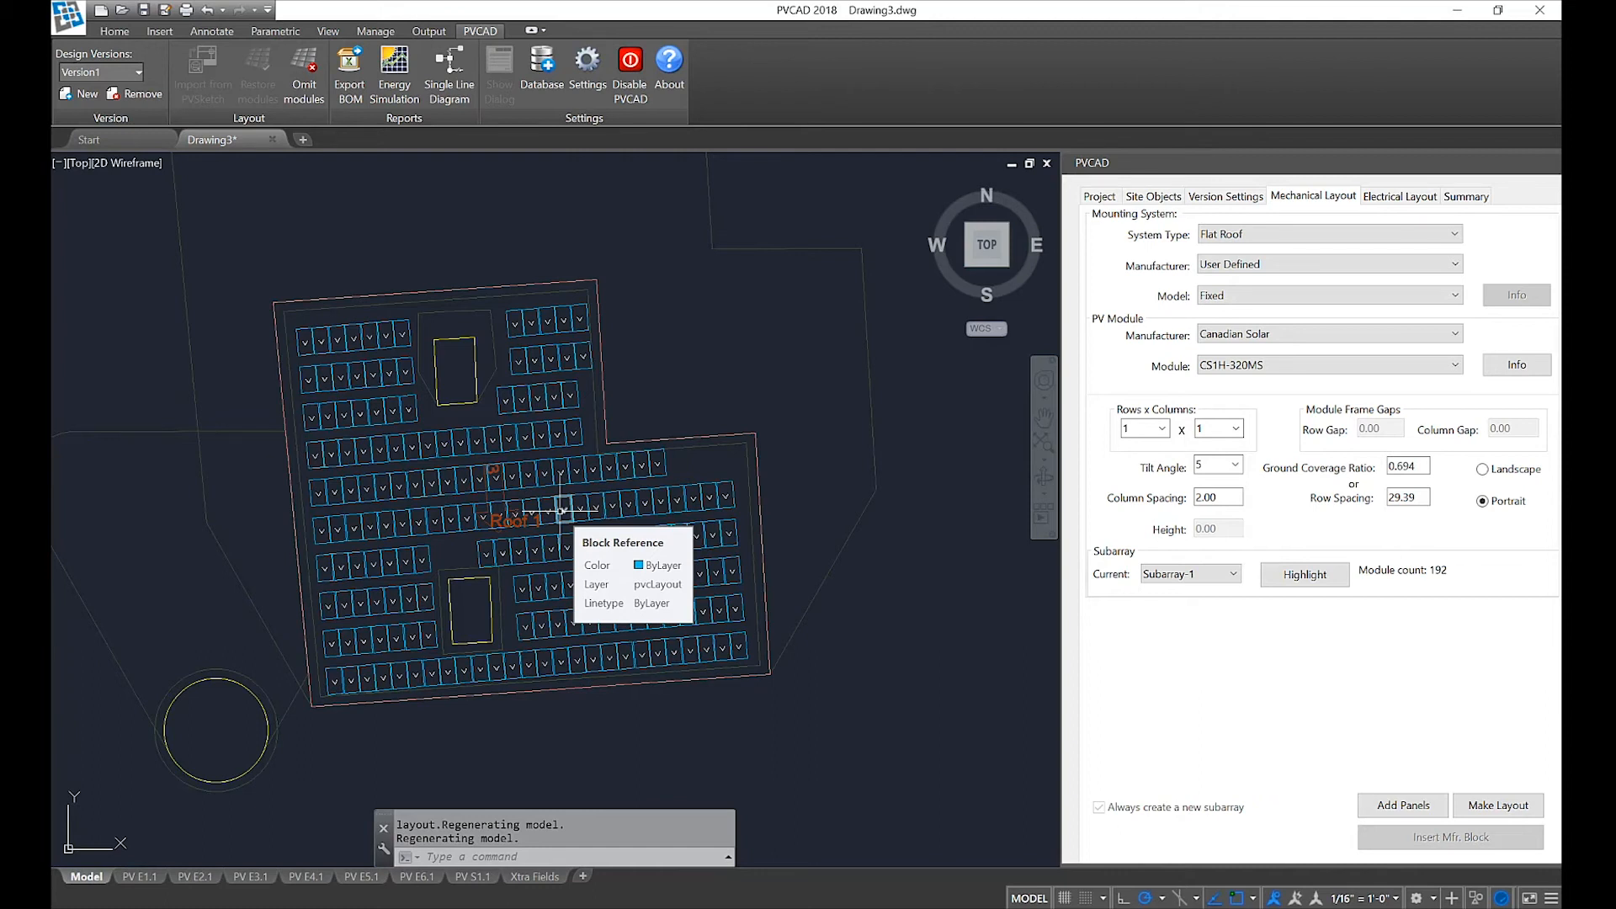
pyautogui.moveTo(636, 373)
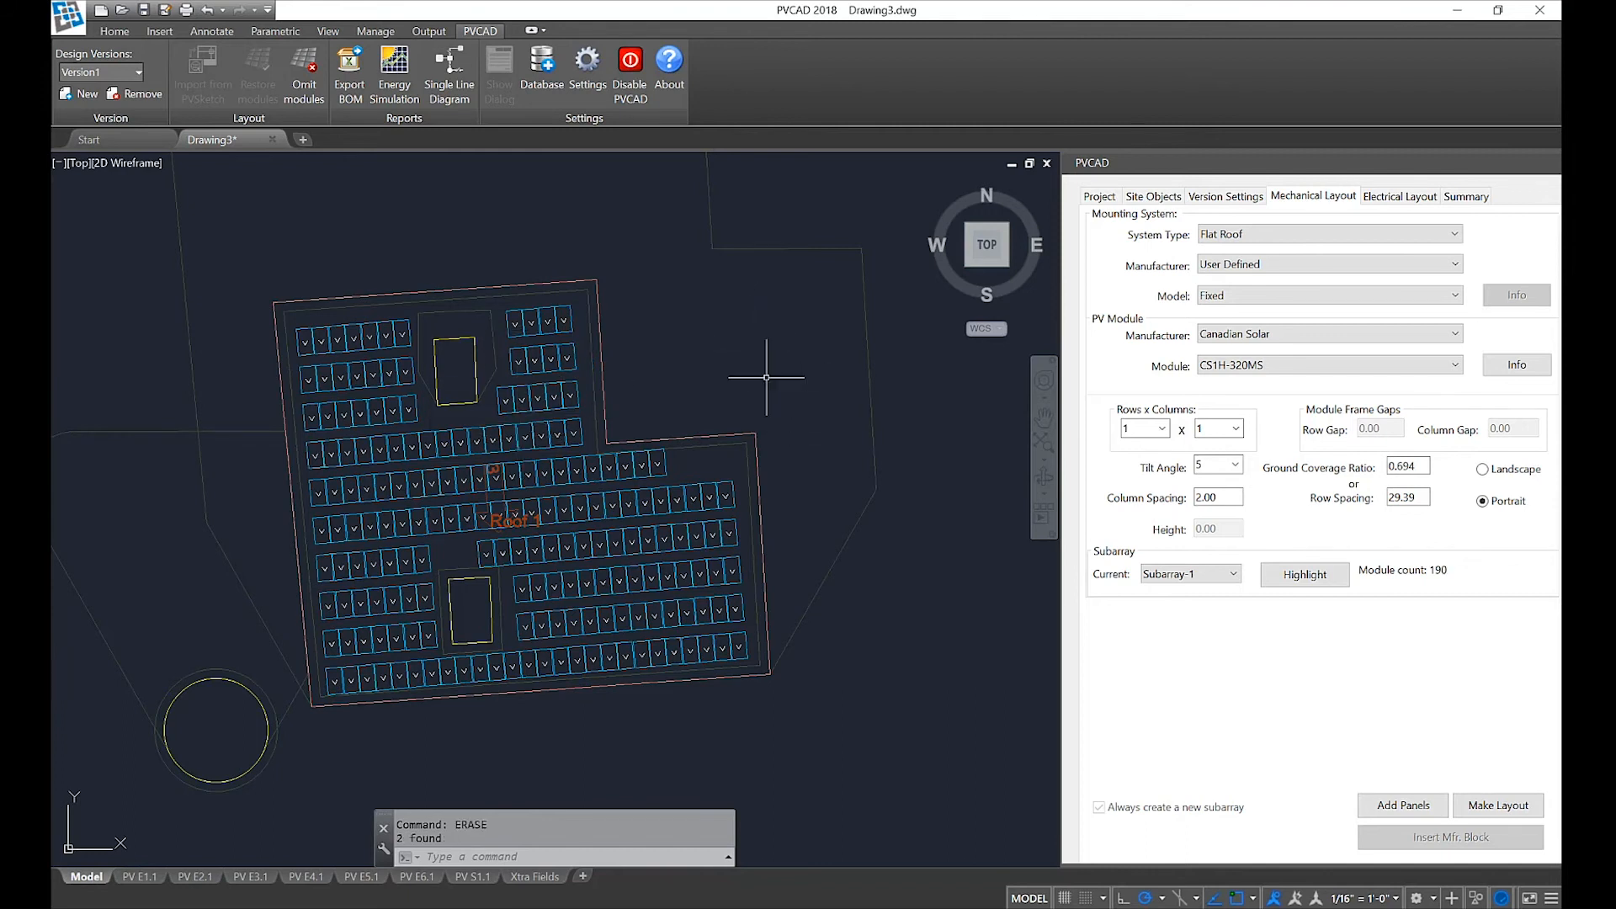
pyautogui.moveTo(762, 457)
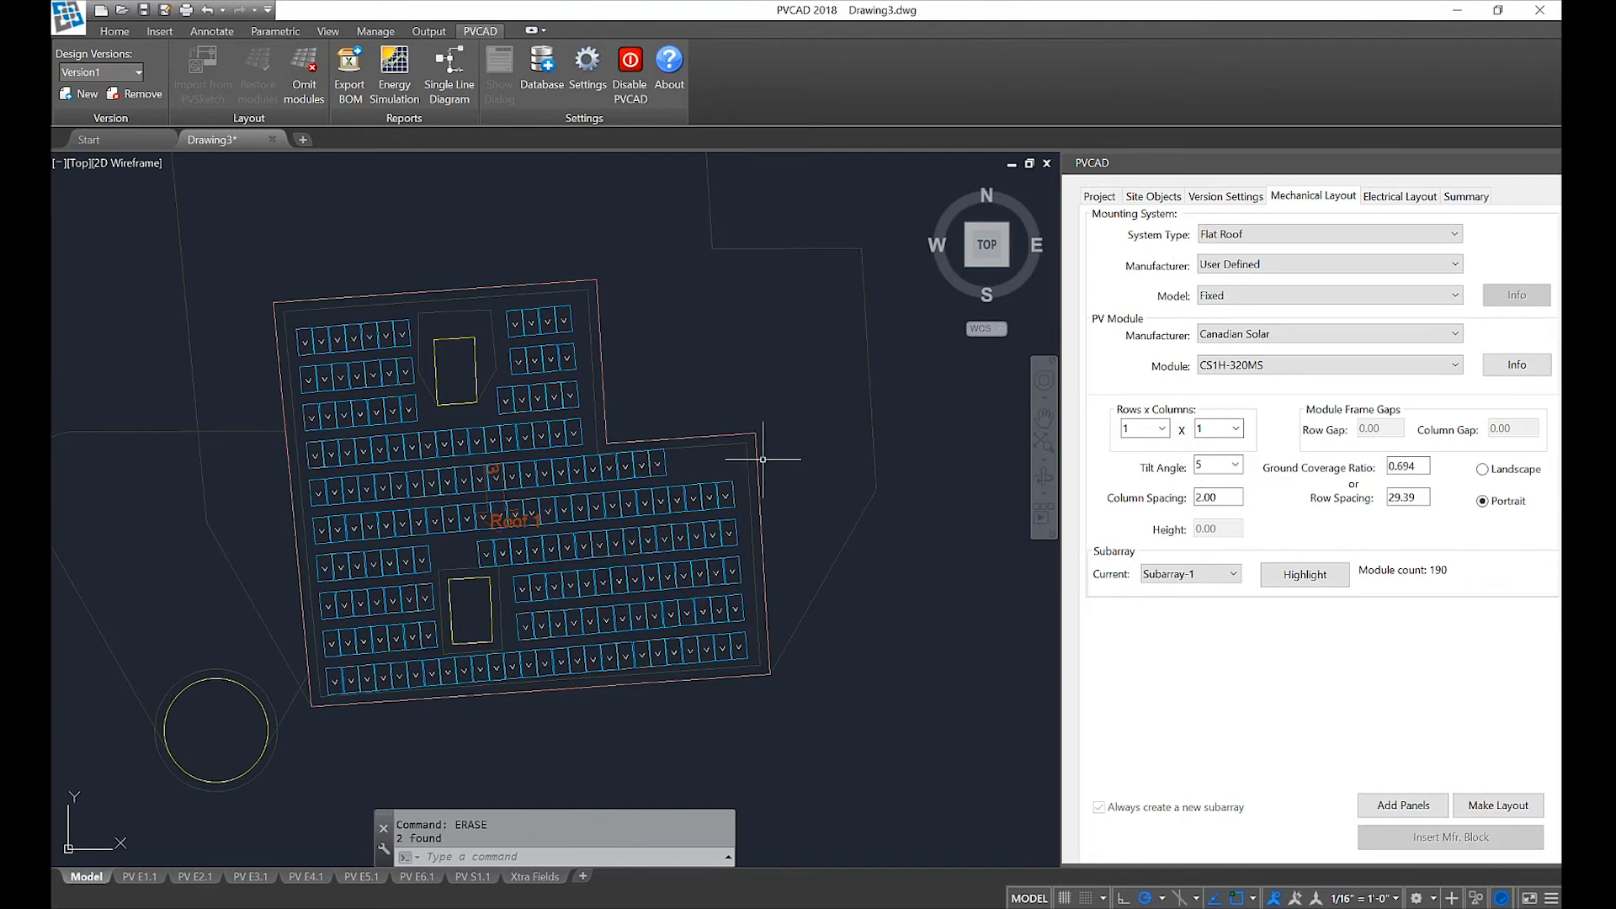
pyautogui.moveTo(767, 423)
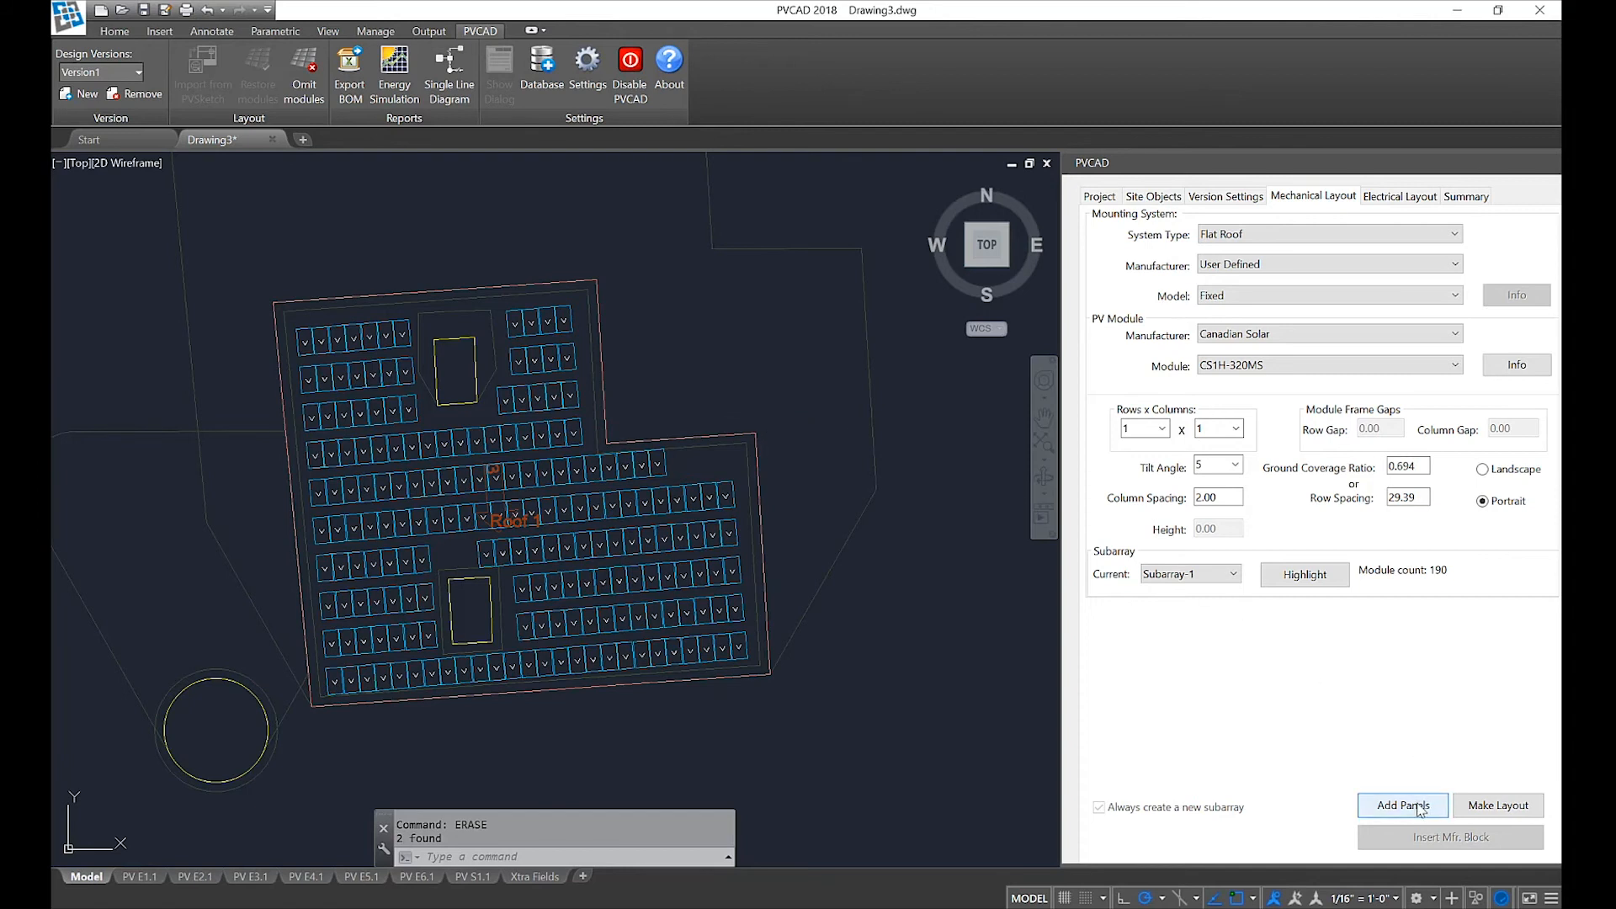
# Add panels back to the Roof 1 layout and zoom in on the upper roof opening
pyautogui.click(1403, 805)
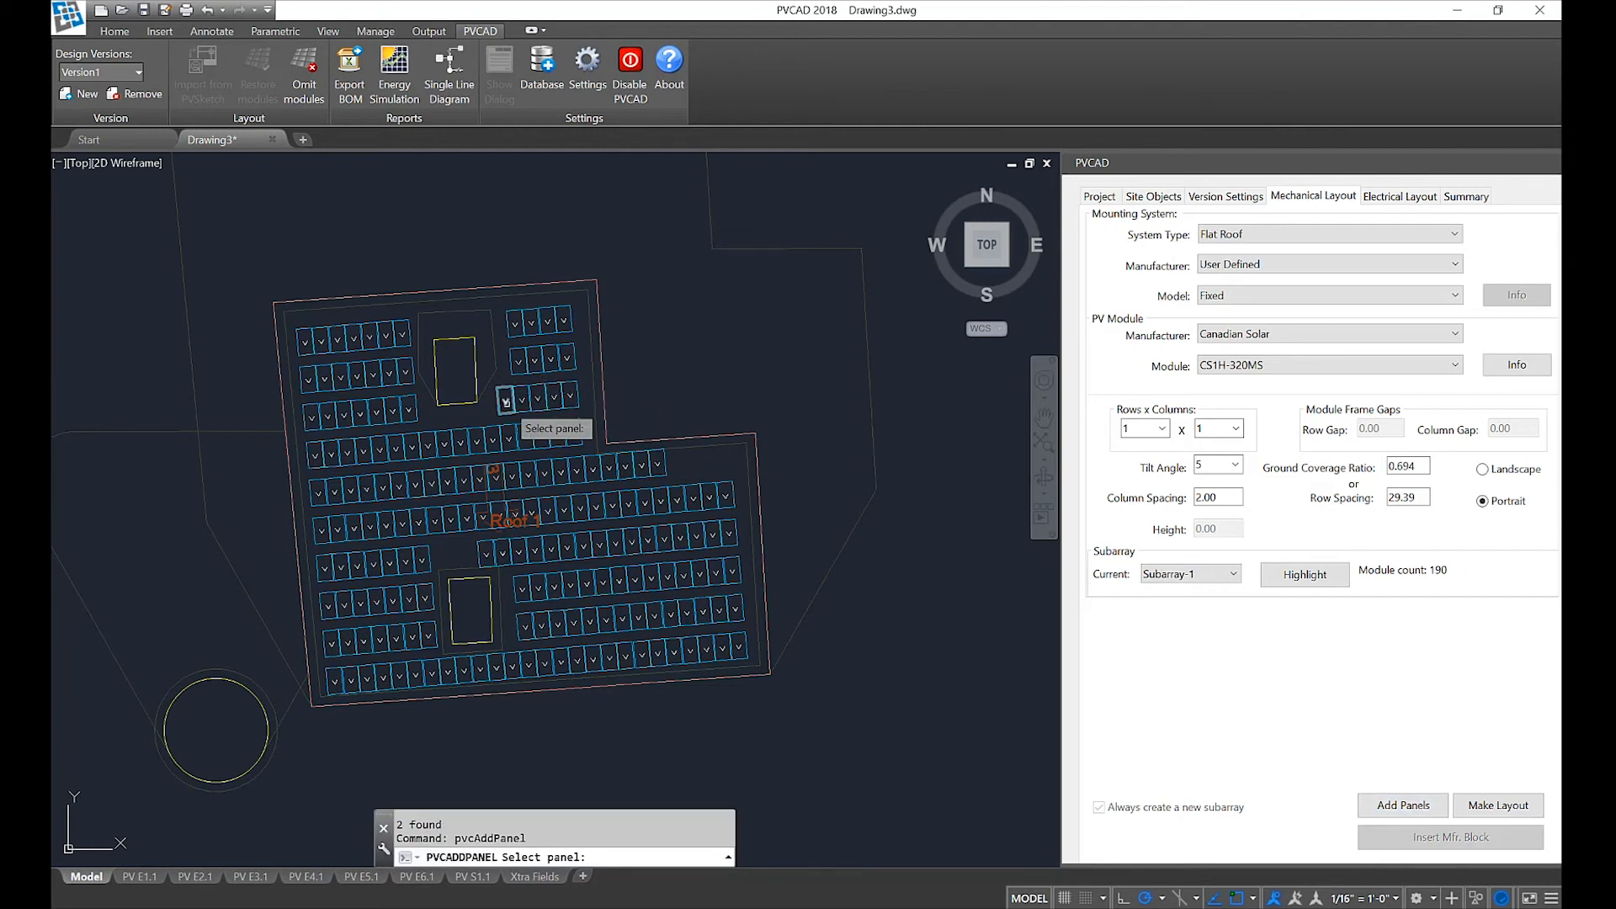
pyautogui.moveTo(505, 360)
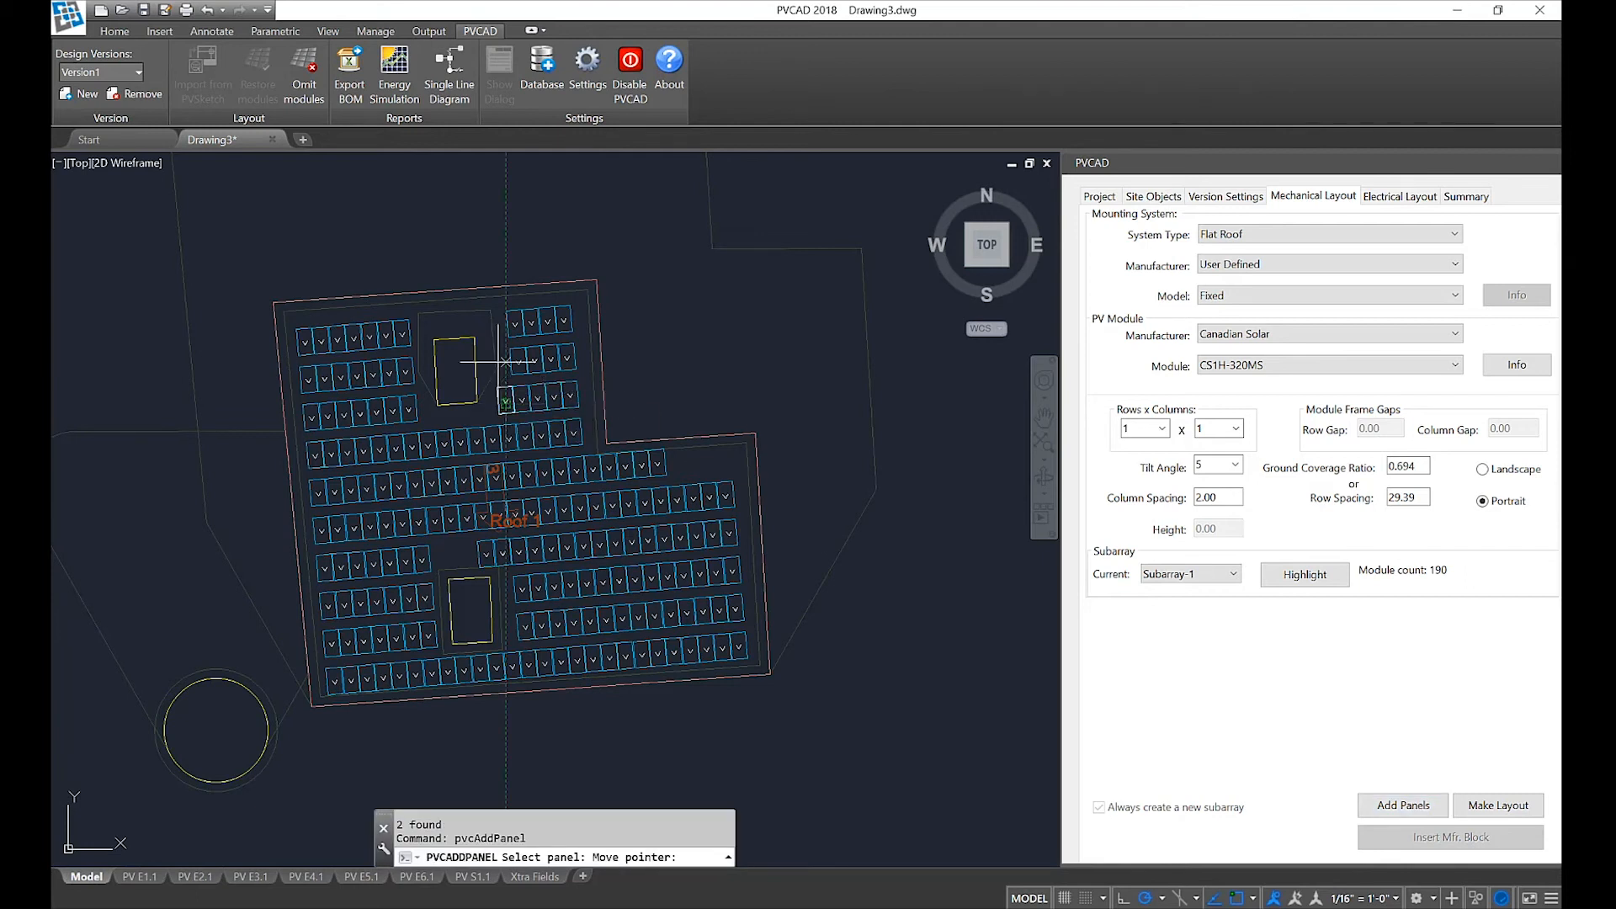
pyautogui.moveTo(480, 305)
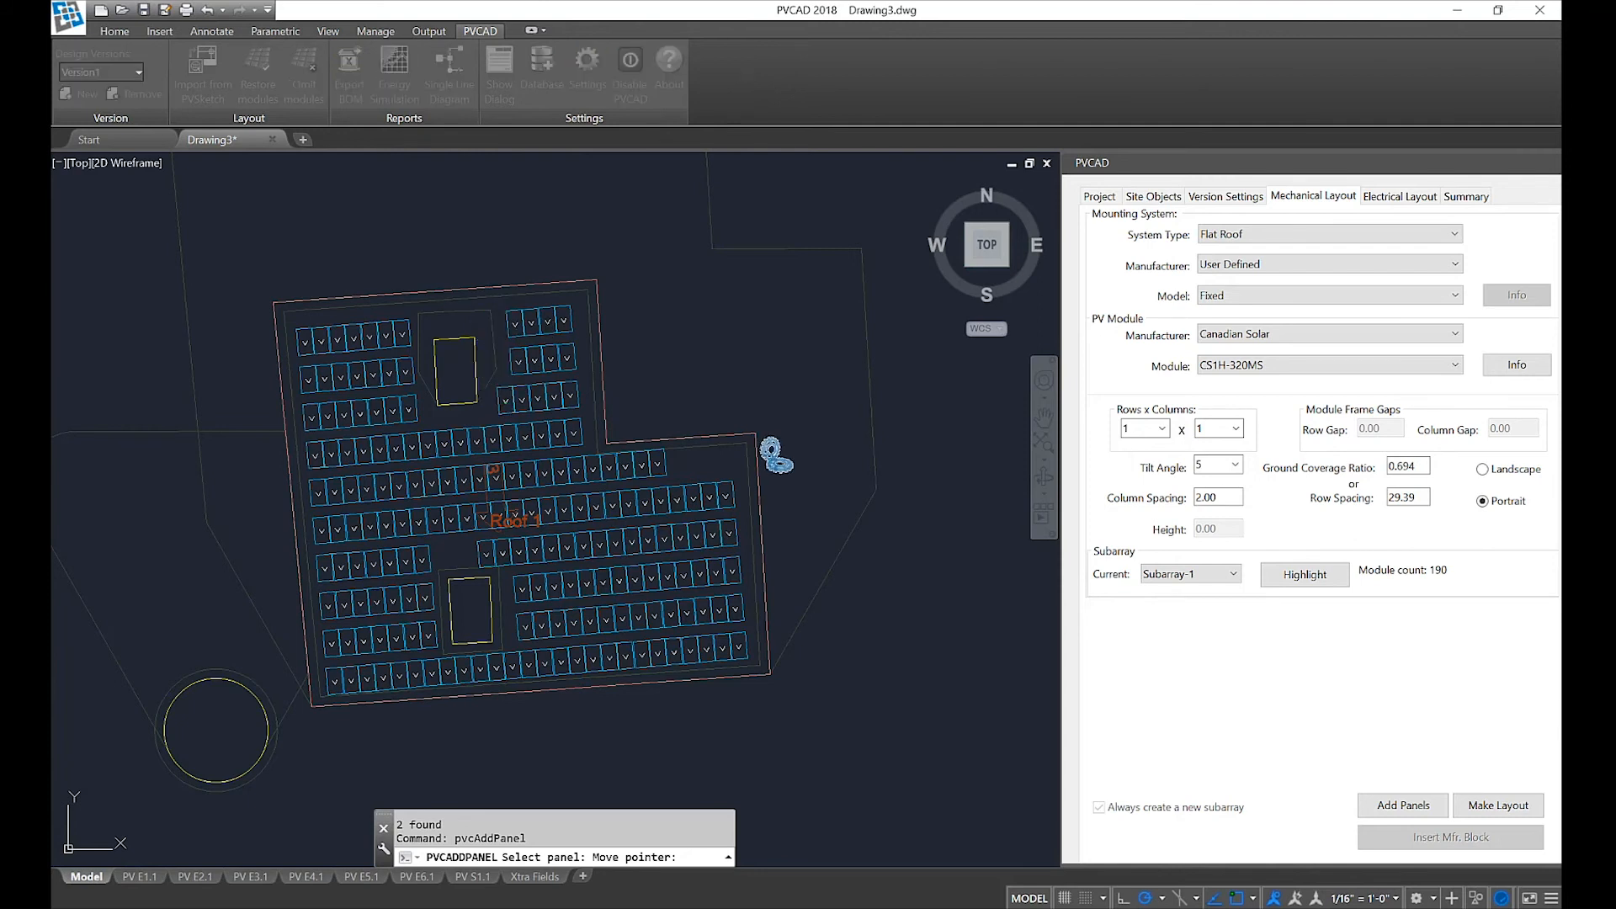
pyautogui.click(500, 355)
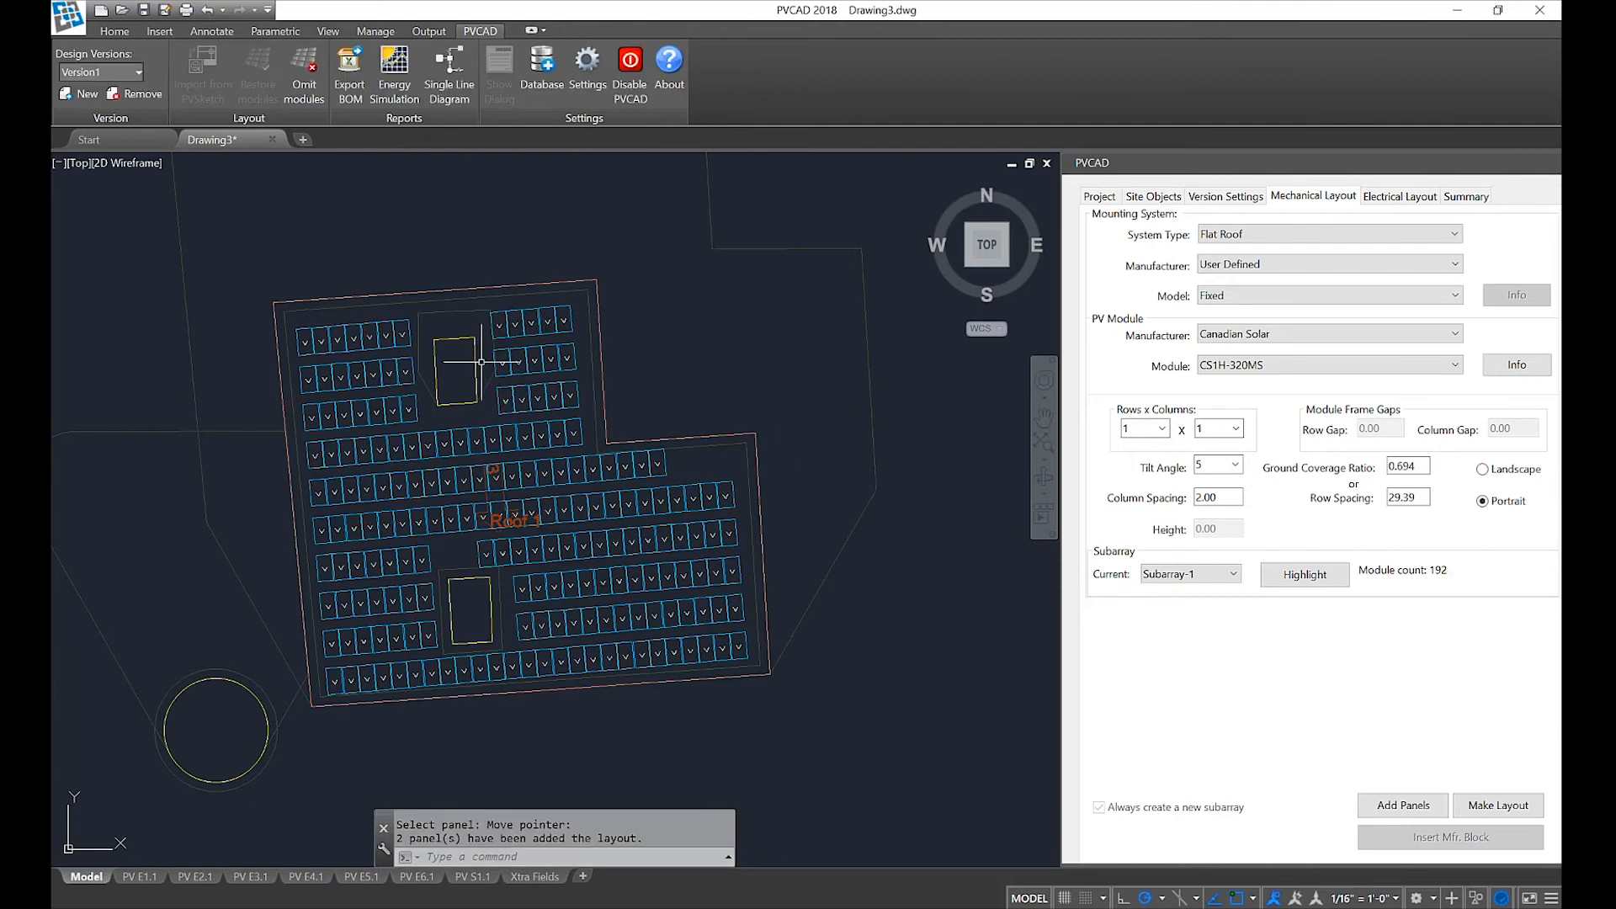
pyautogui.scroll(3)
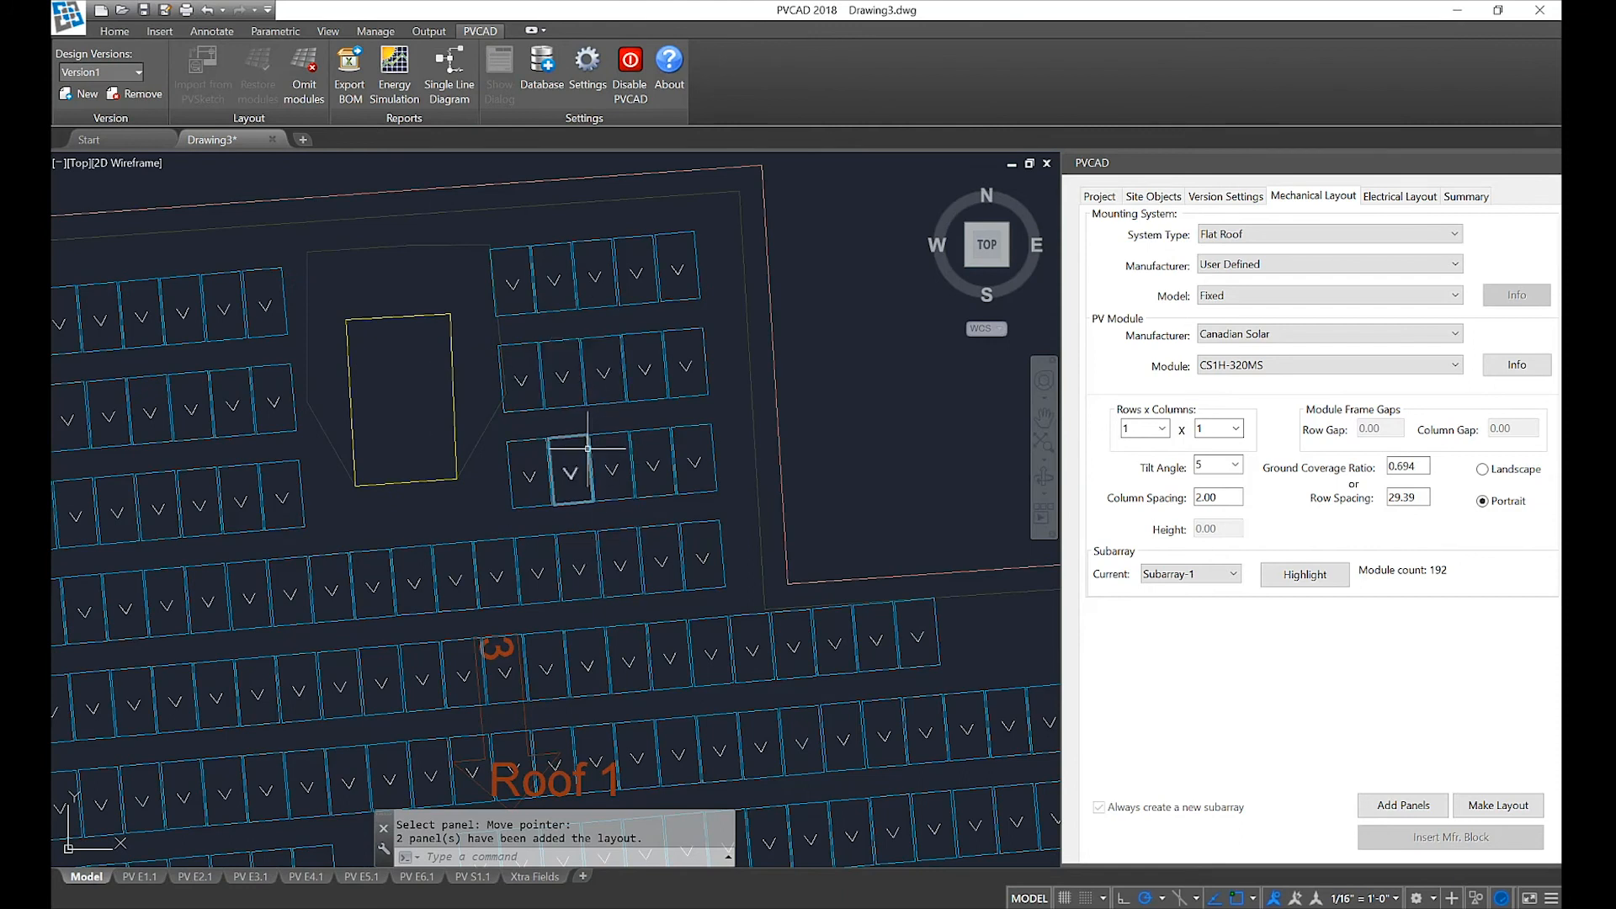
pyautogui.moveTo(527, 426)
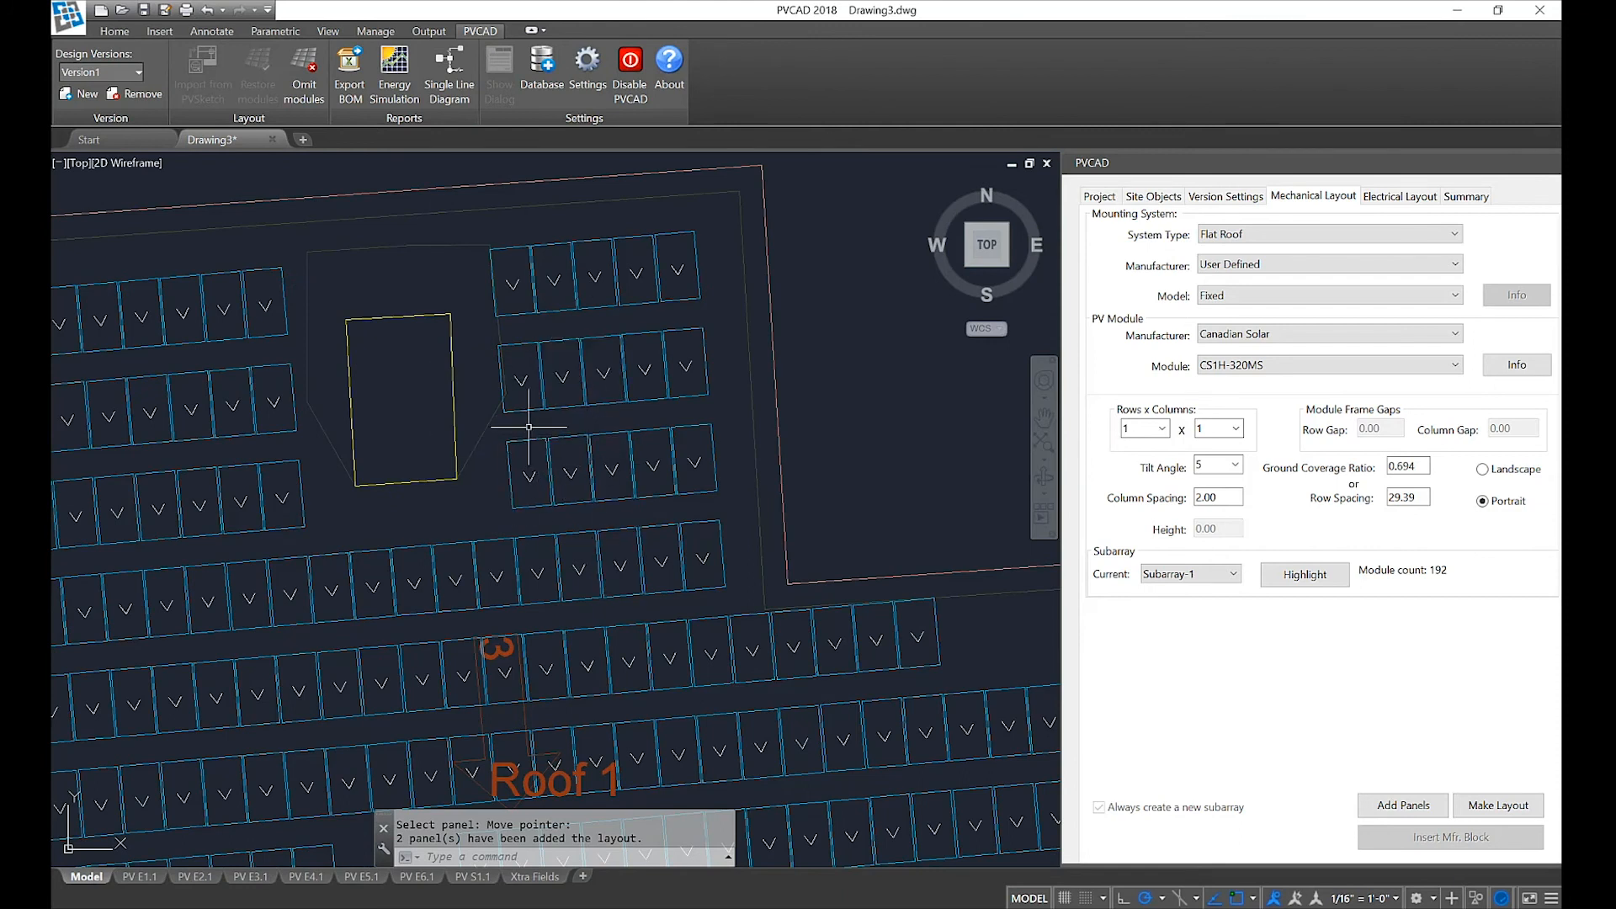
pyautogui.moveTo(439, 340)
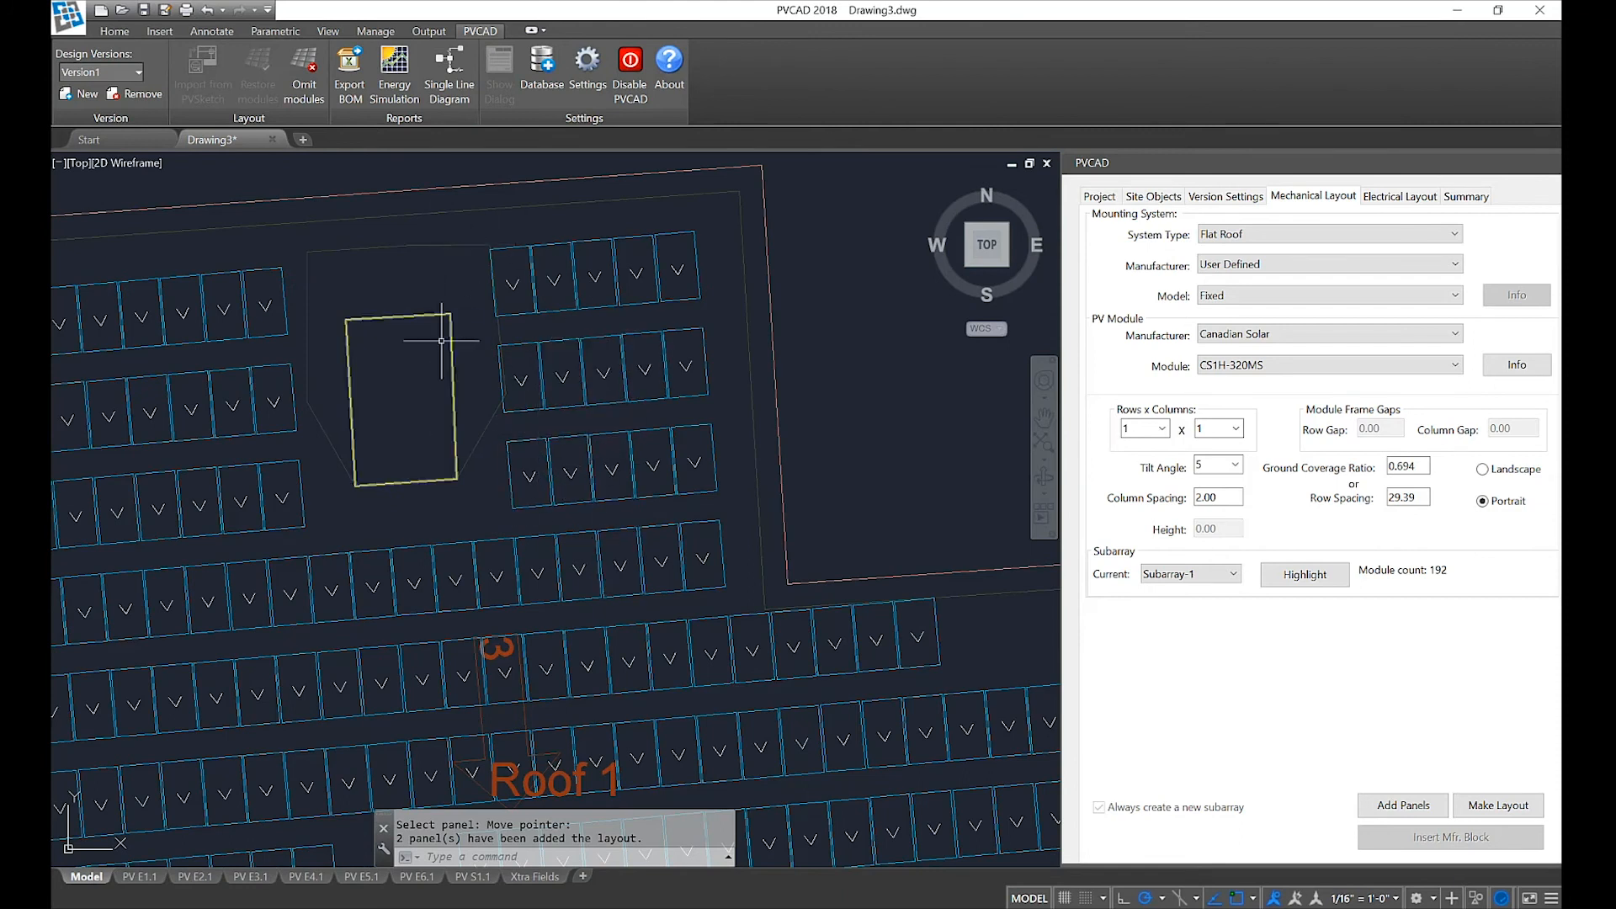
pyautogui.moveTo(510, 394)
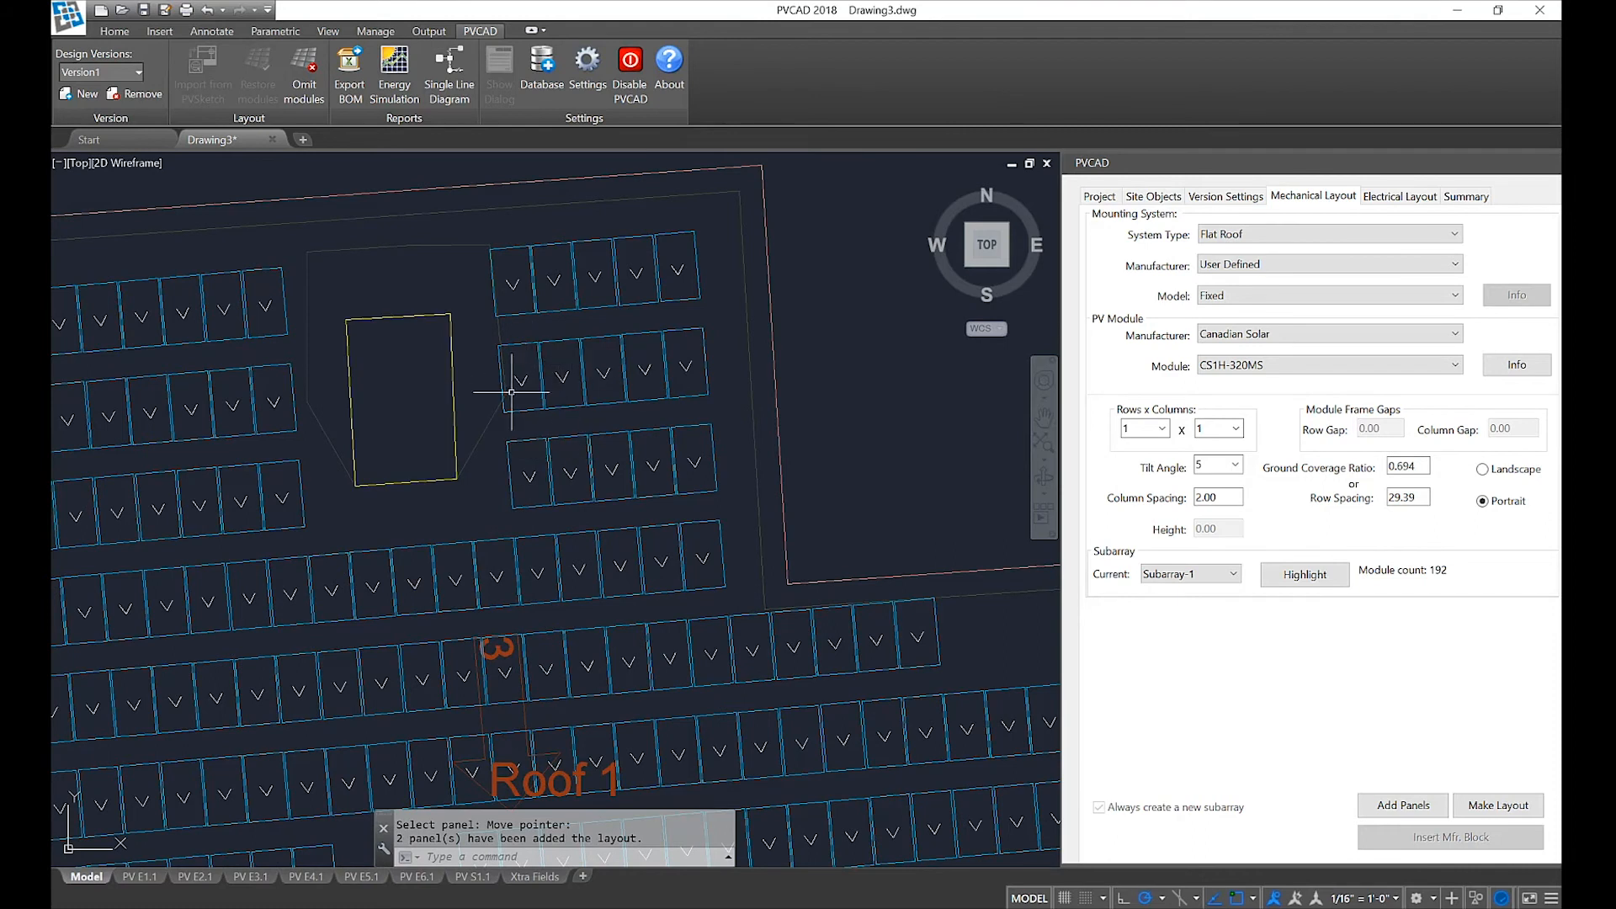
pyautogui.moveTo(451, 330)
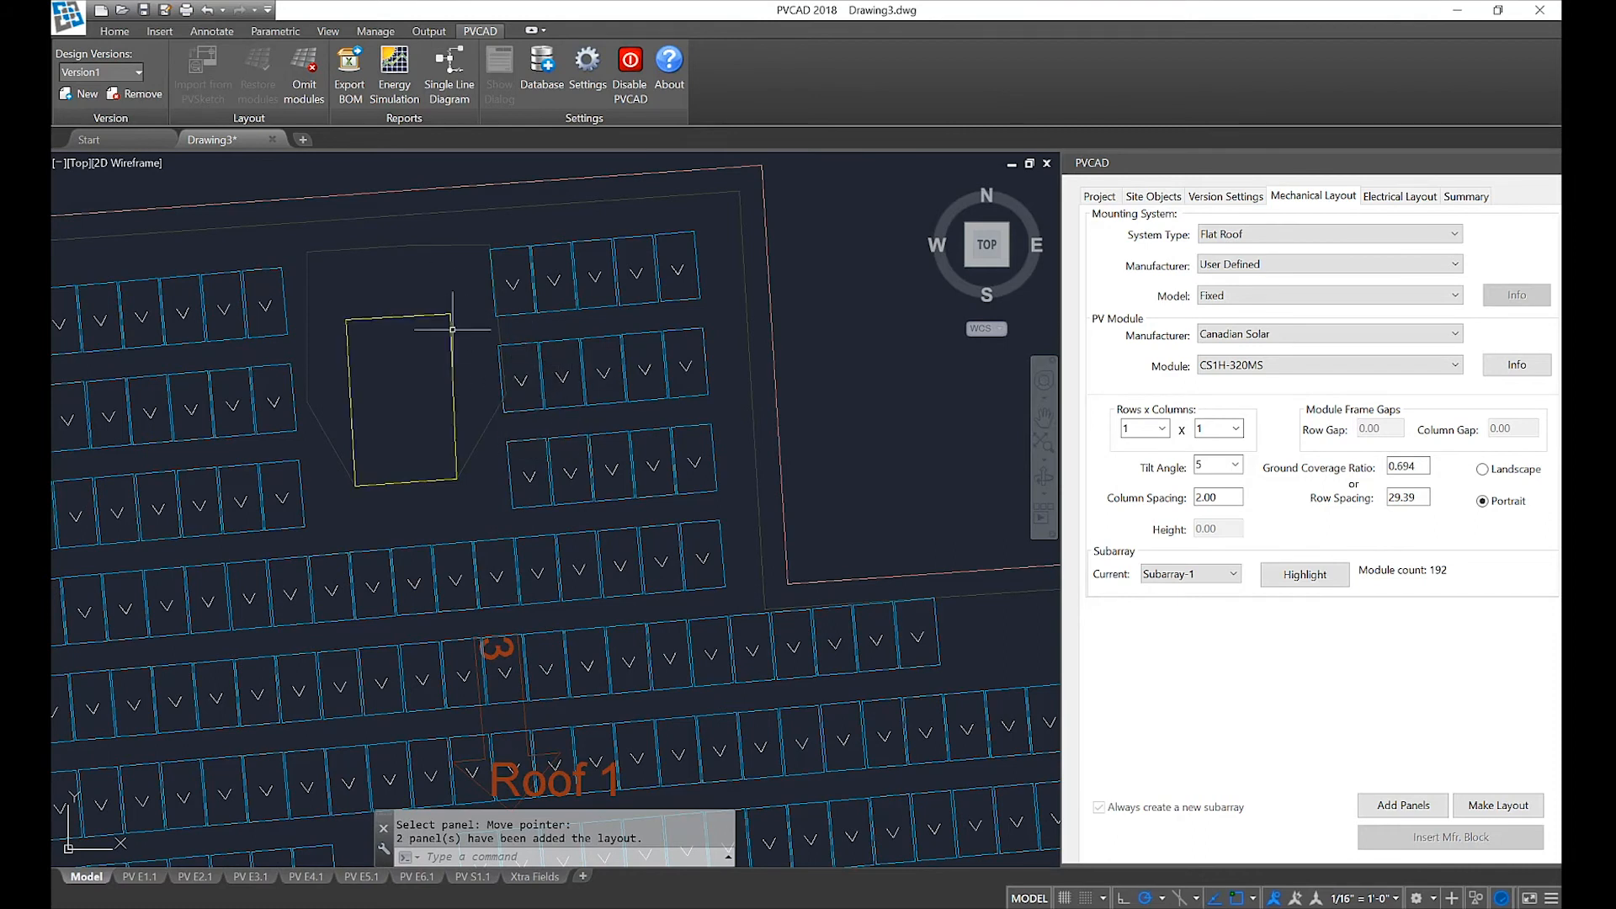
pyautogui.moveTo(567, 394)
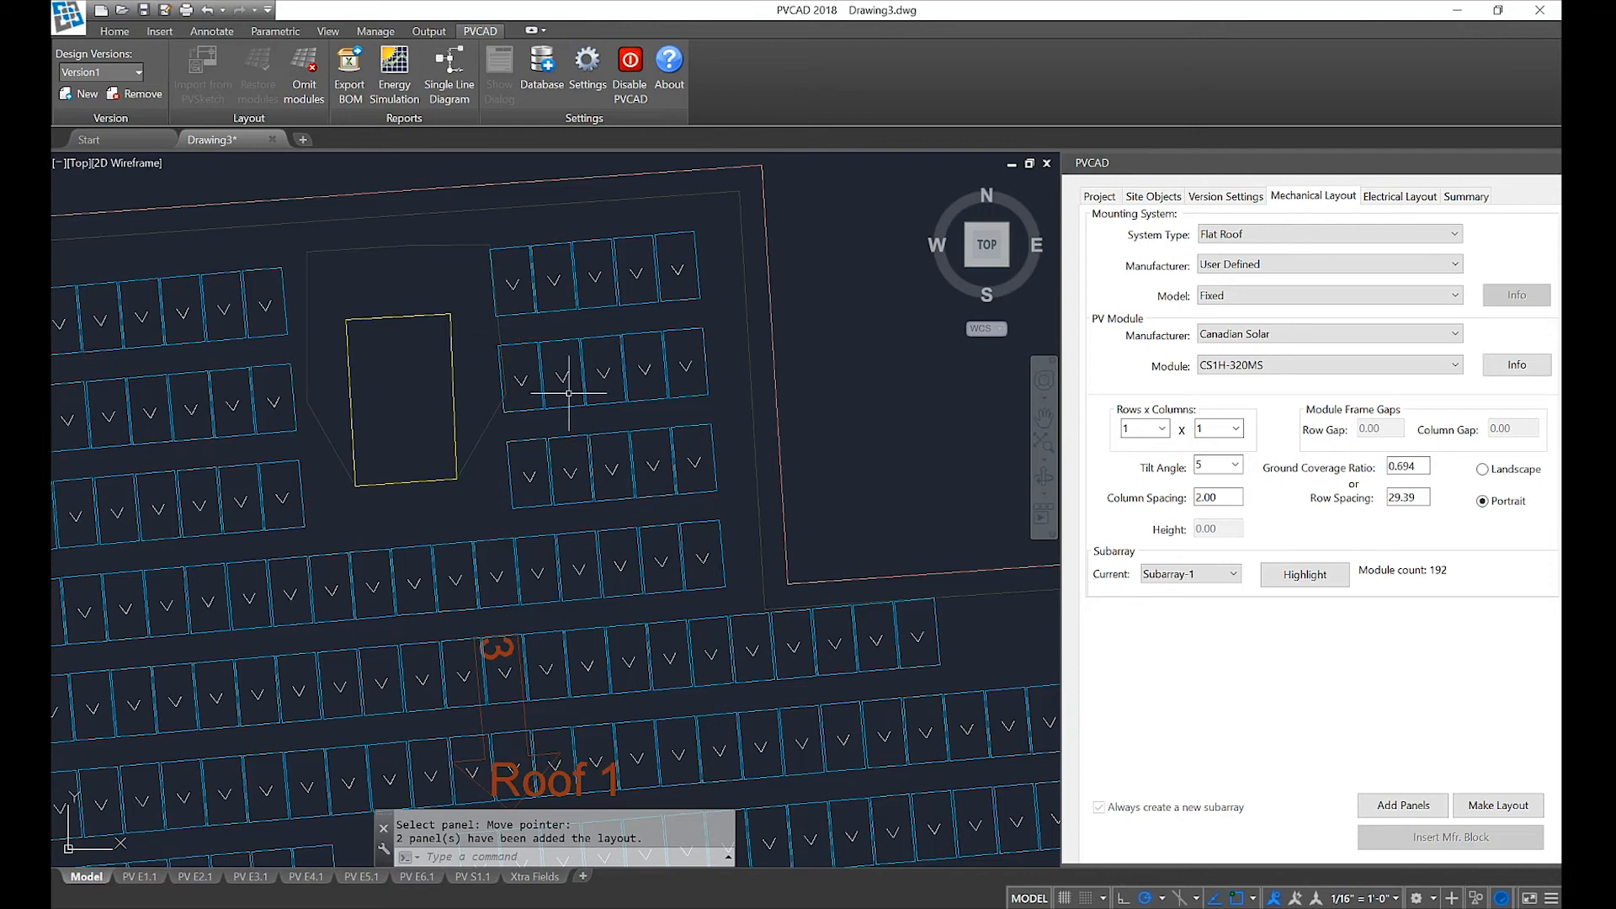
# Create a new design version and lay out a 64-module click-and-drag array at 175° azimuth
pyautogui.click(86, 95)
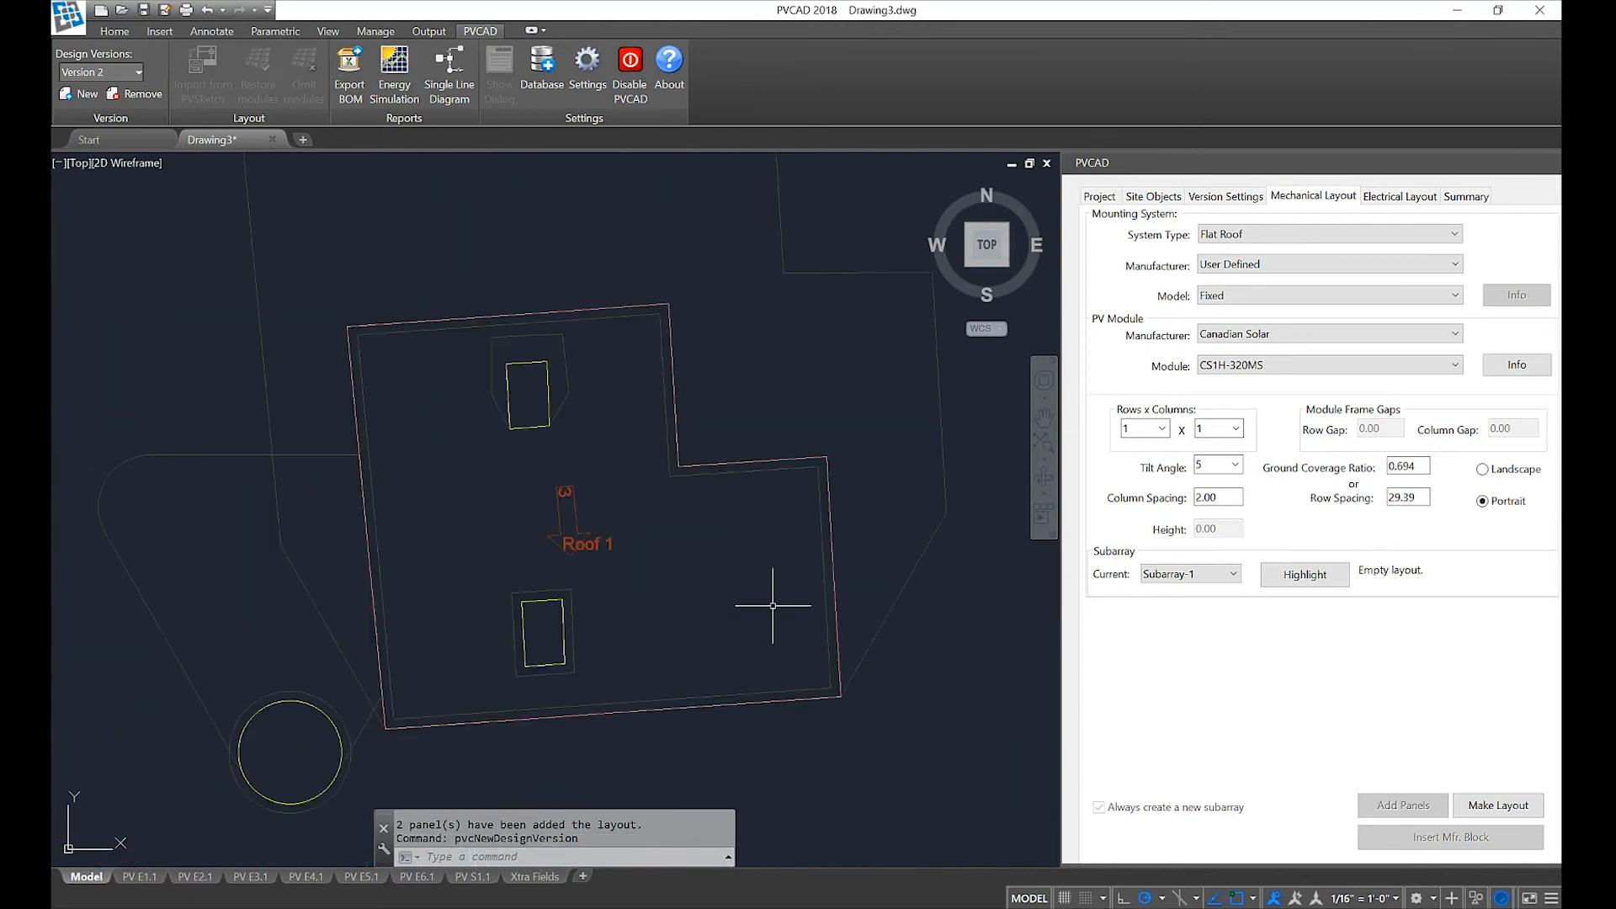
pyautogui.moveTo(1022, 685)
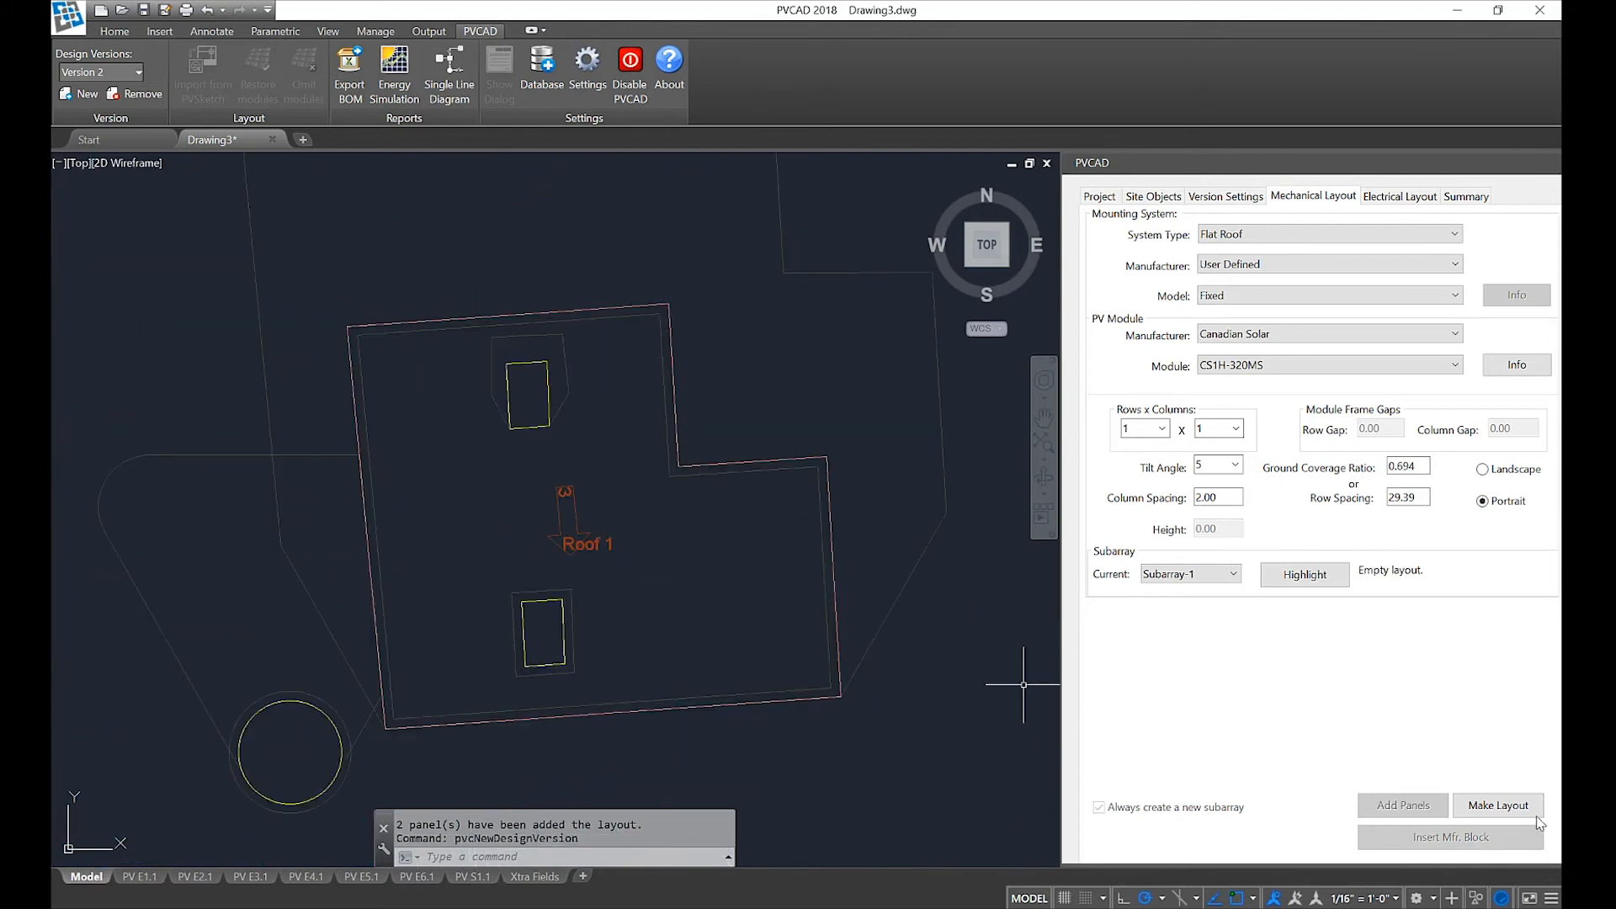
pyautogui.click(1498, 805)
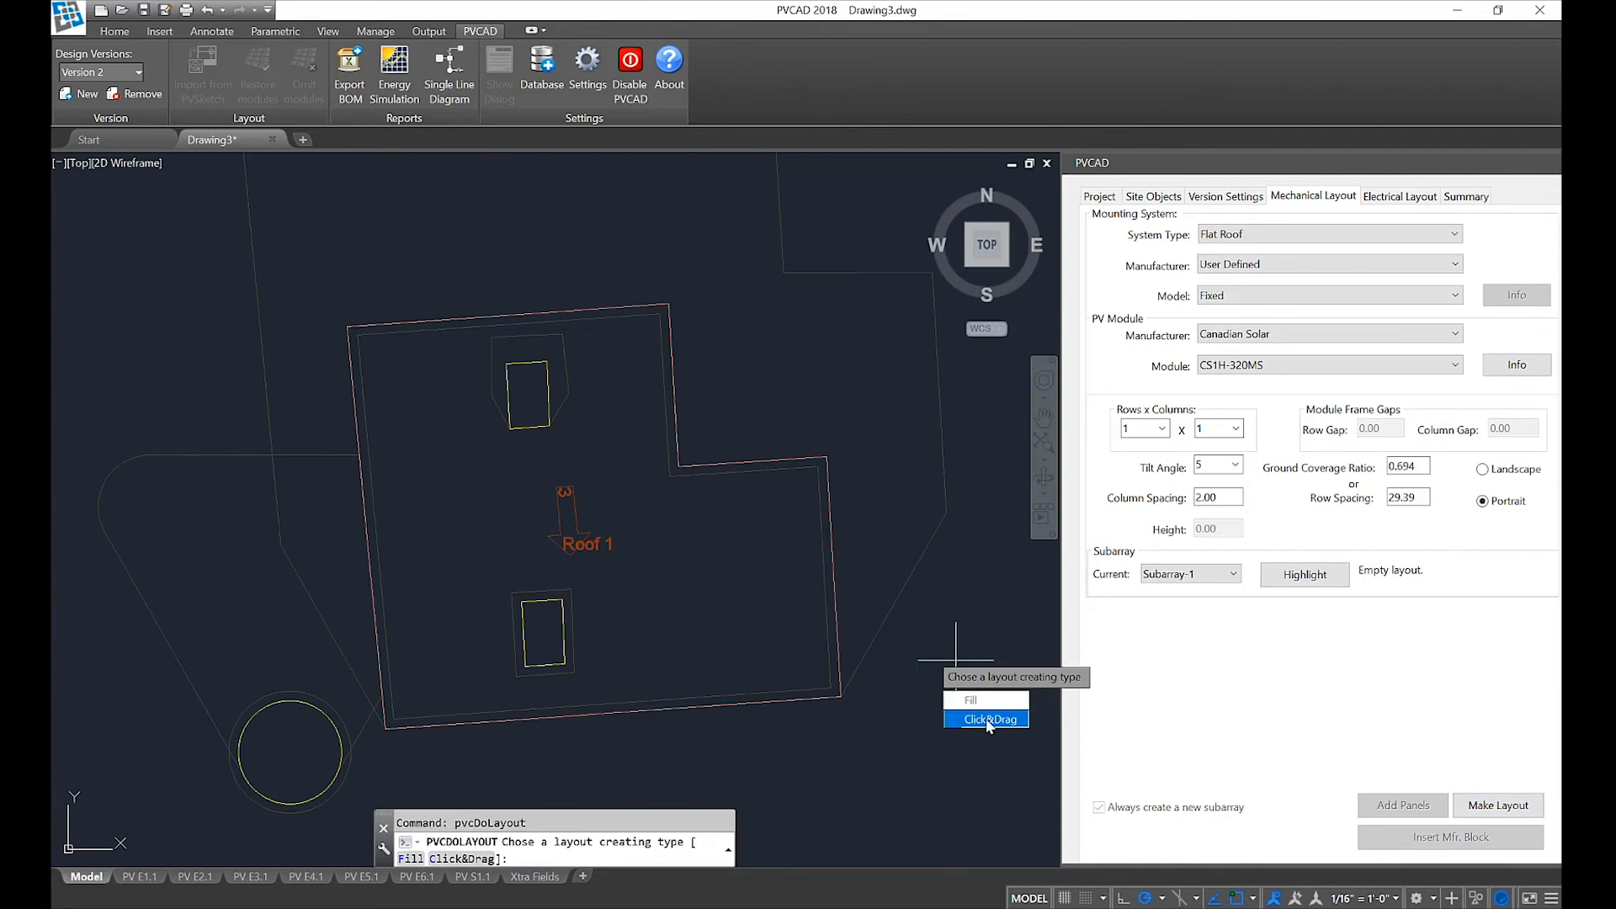
pyautogui.click(984, 719)
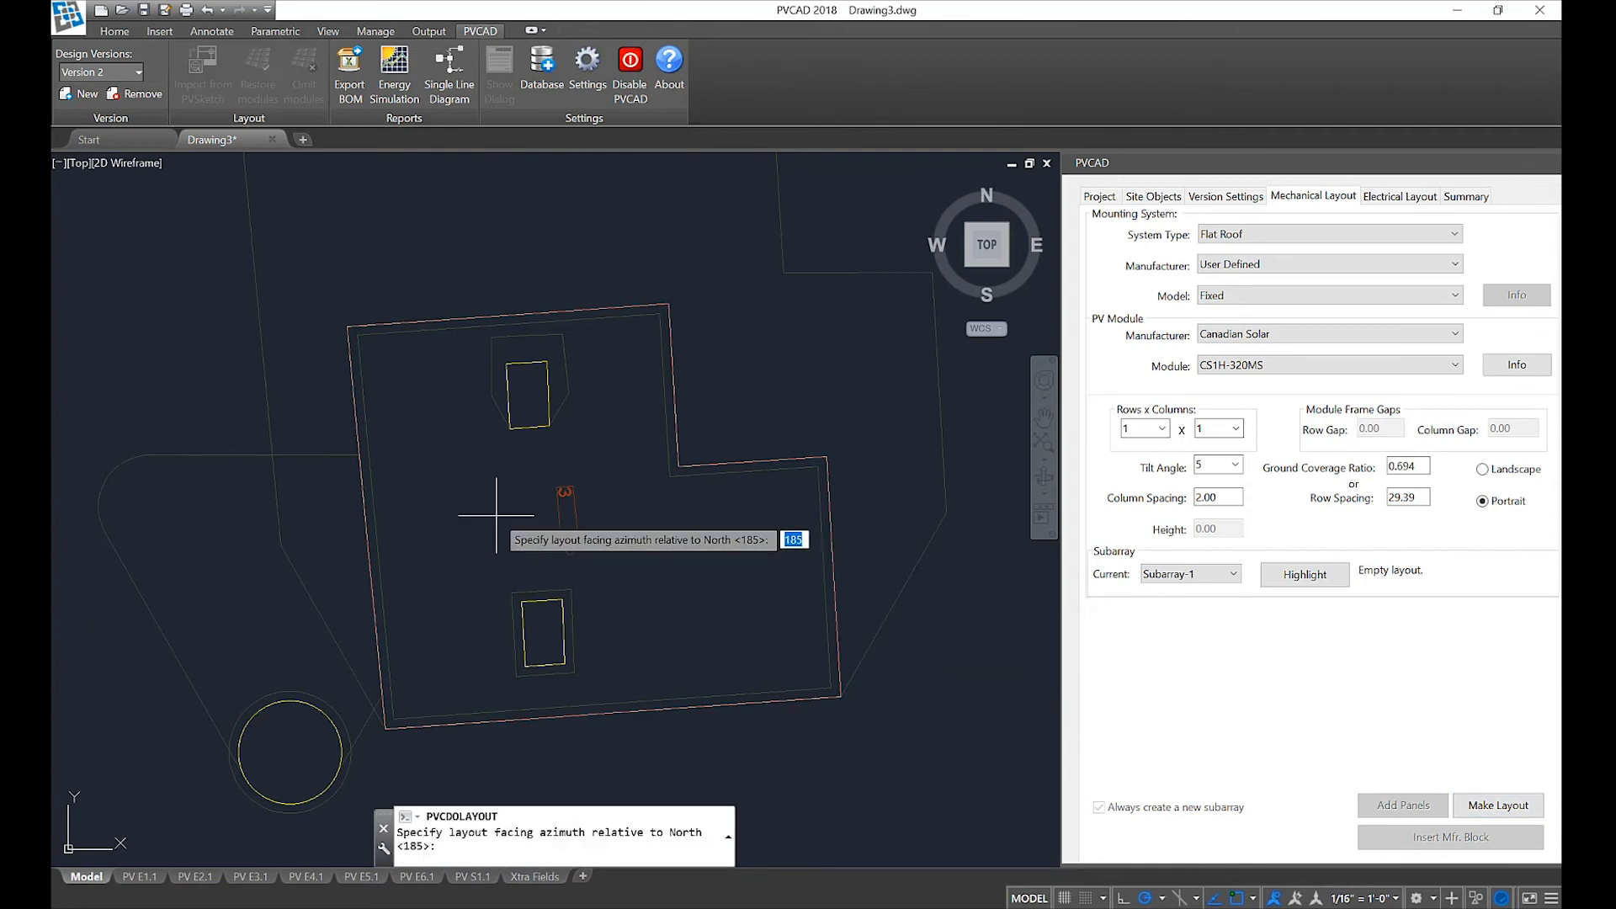
pyautogui.write('175')
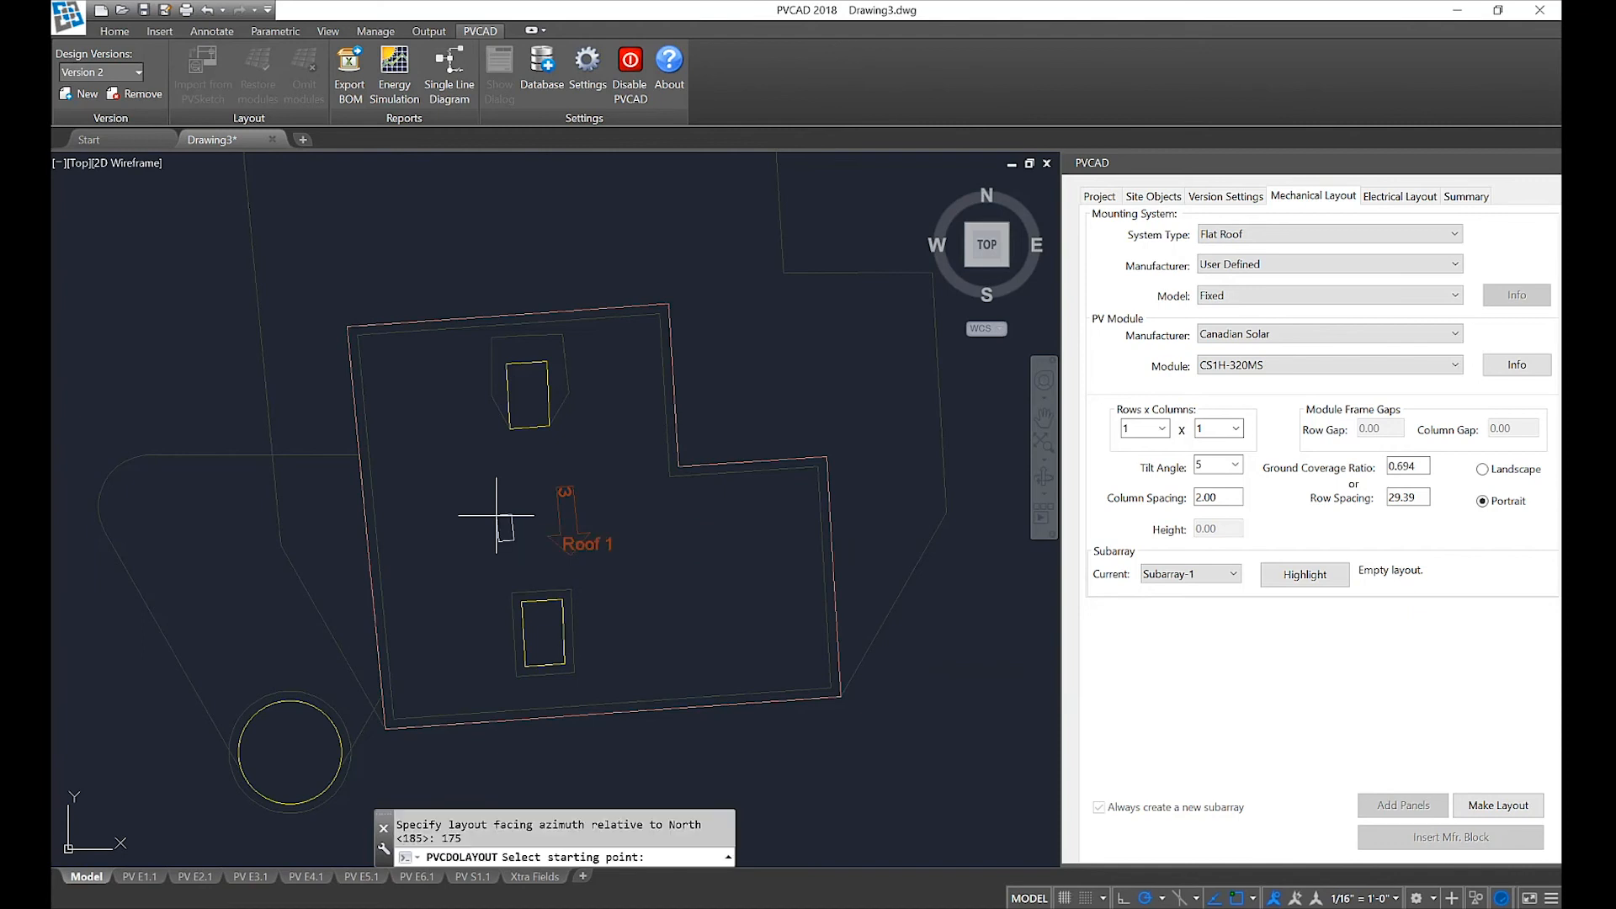
pyautogui.moveTo(772, 618)
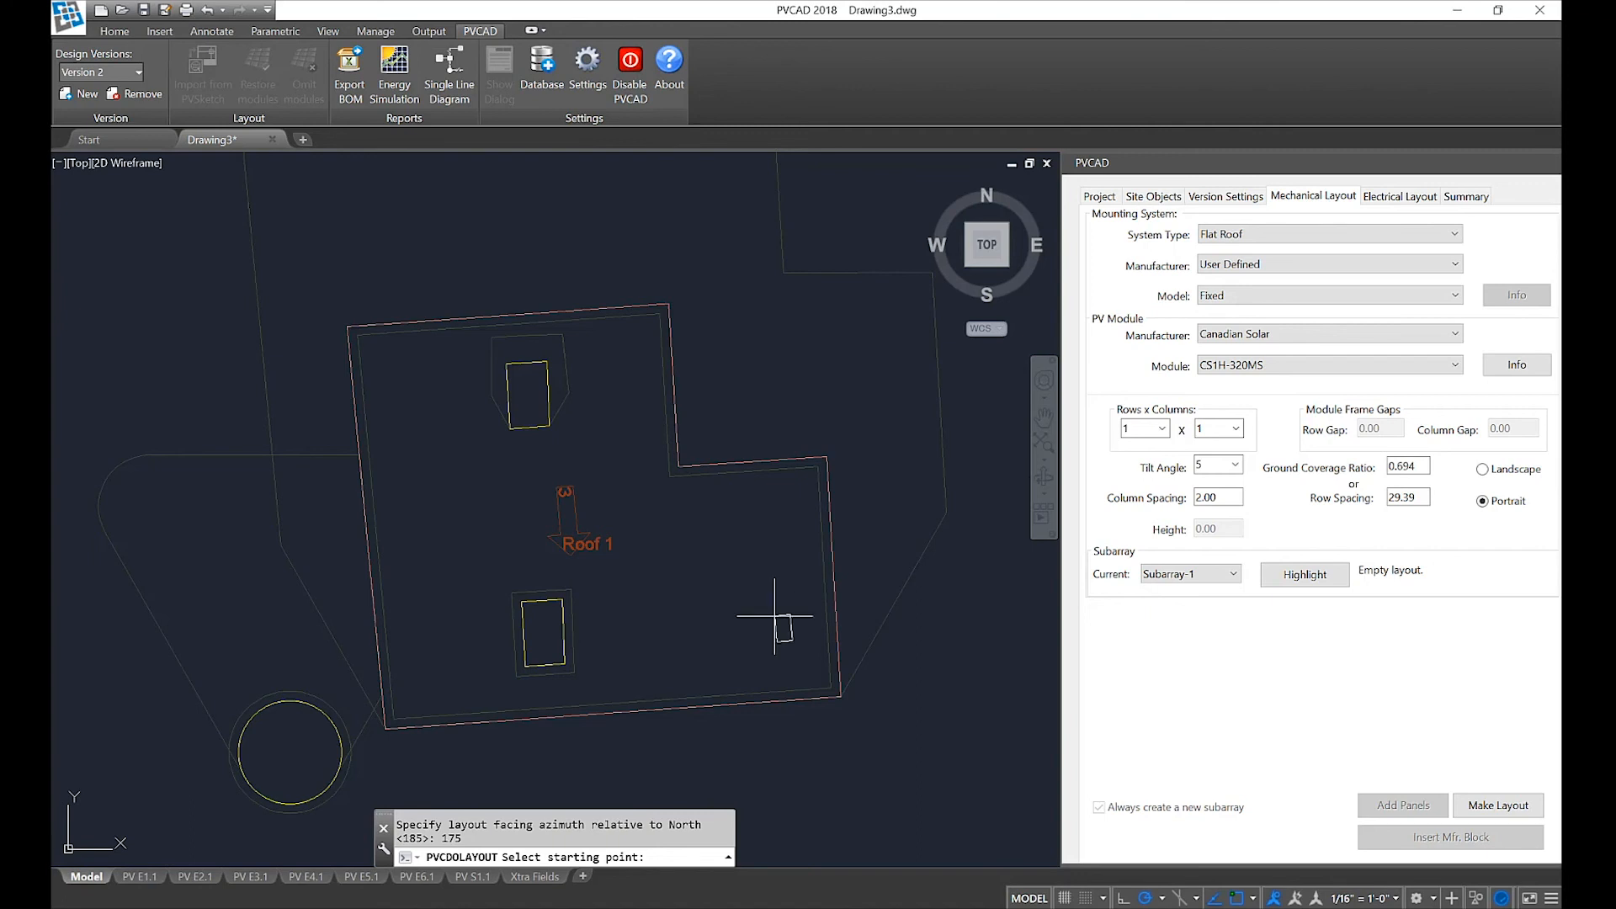
pyautogui.moveTo(688, 646)
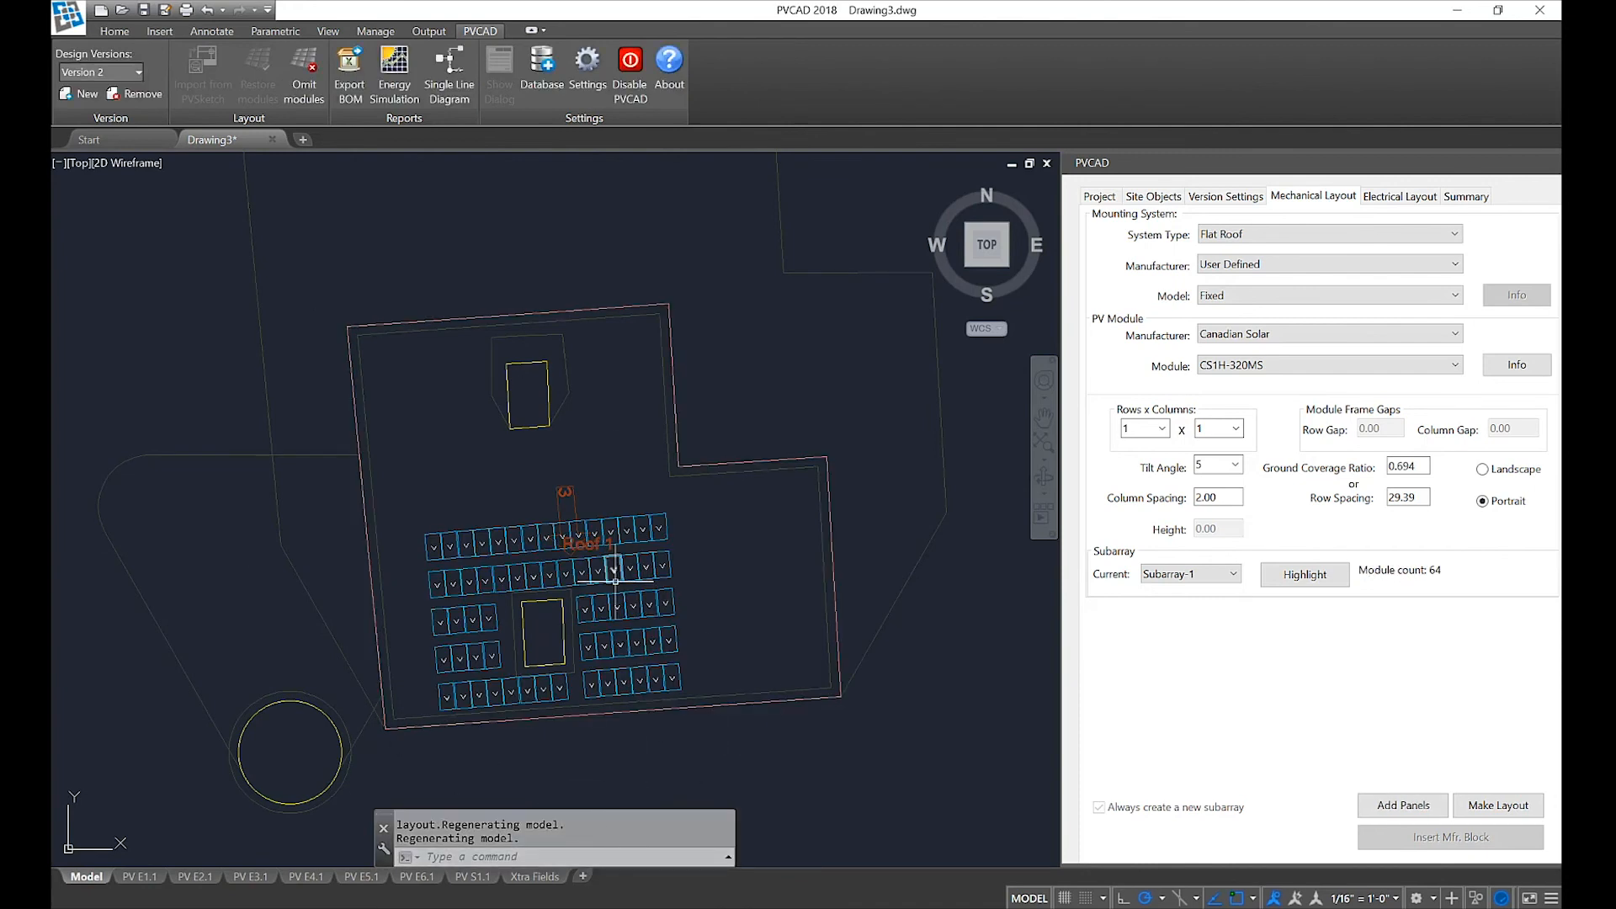
pyautogui.moveTo(566, 692)
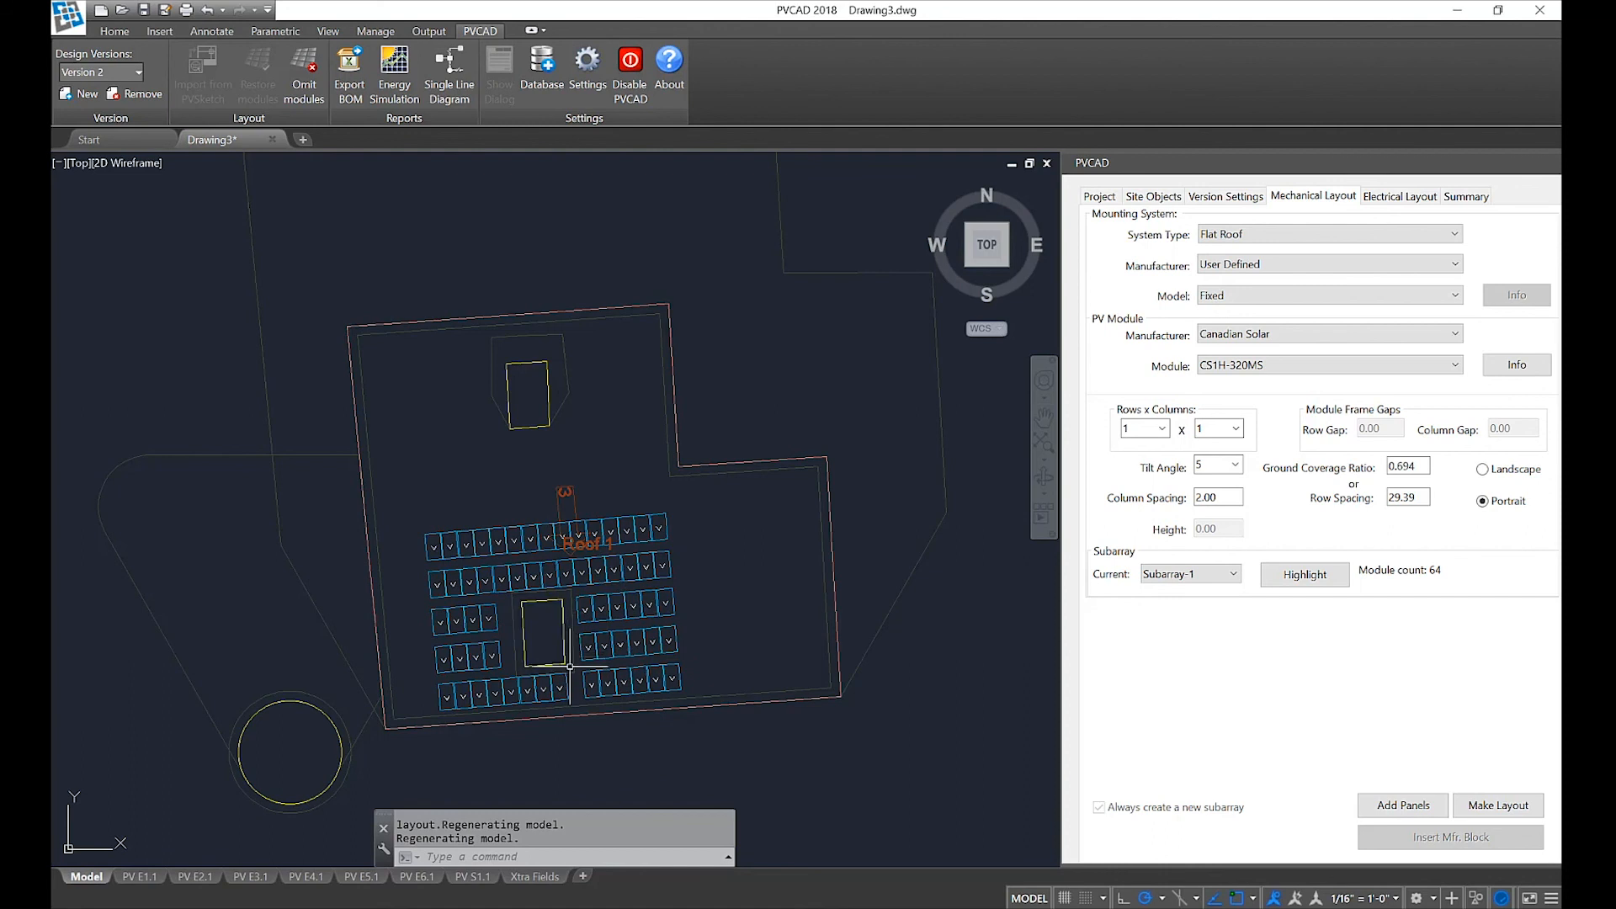
pyautogui.moveTo(557, 685)
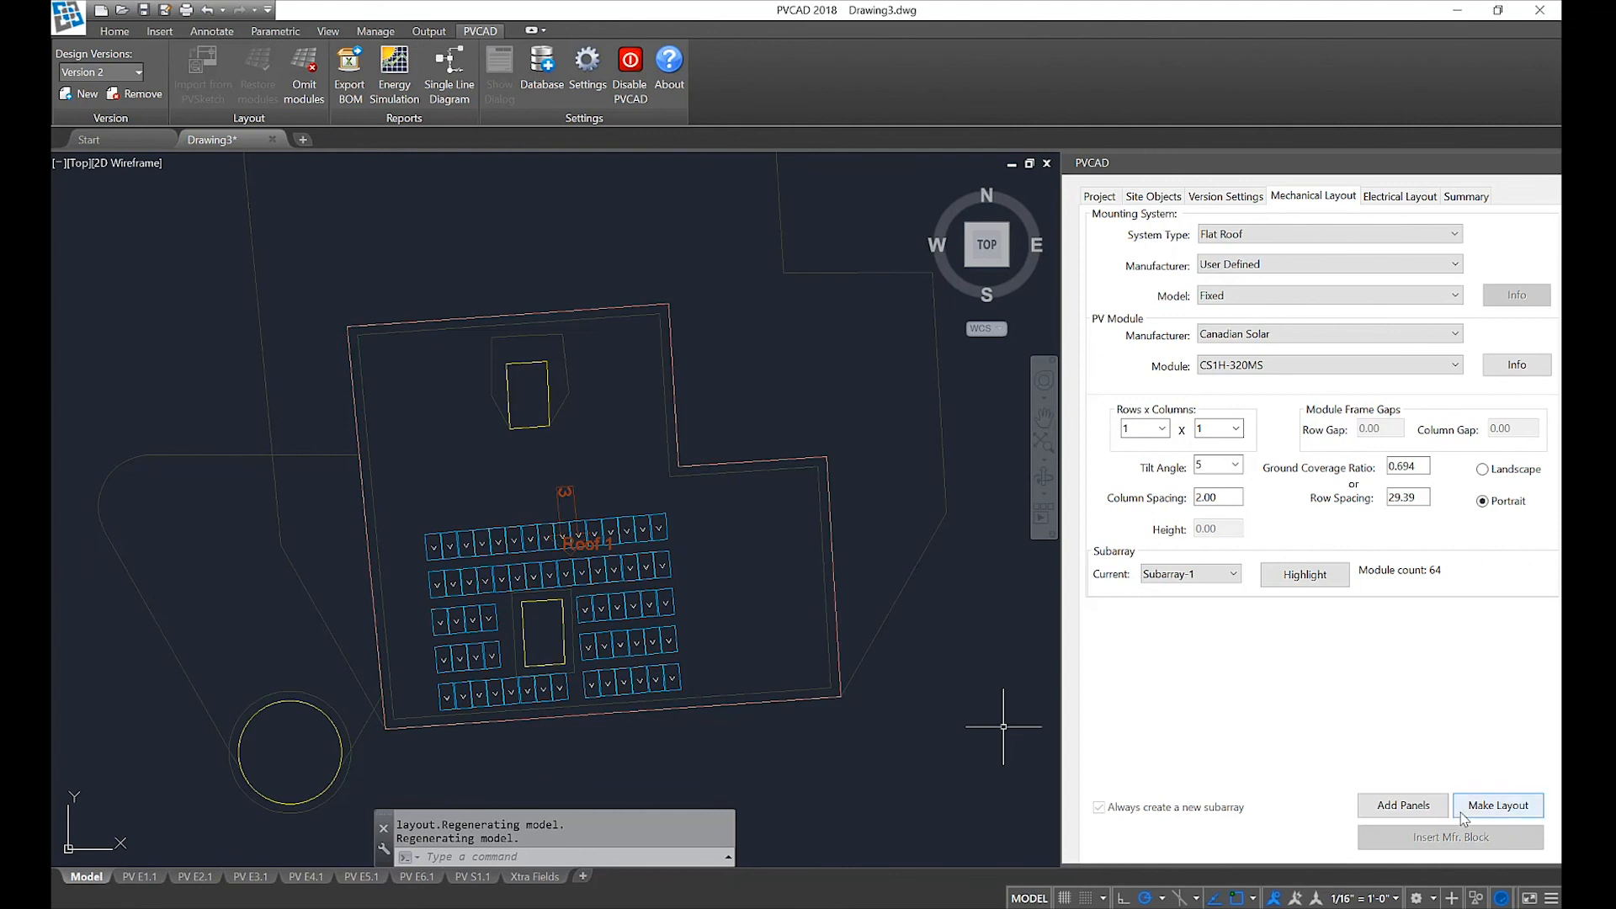
# Begin another click-and-drag layout on Roof 1
pyautogui.click(1495, 805)
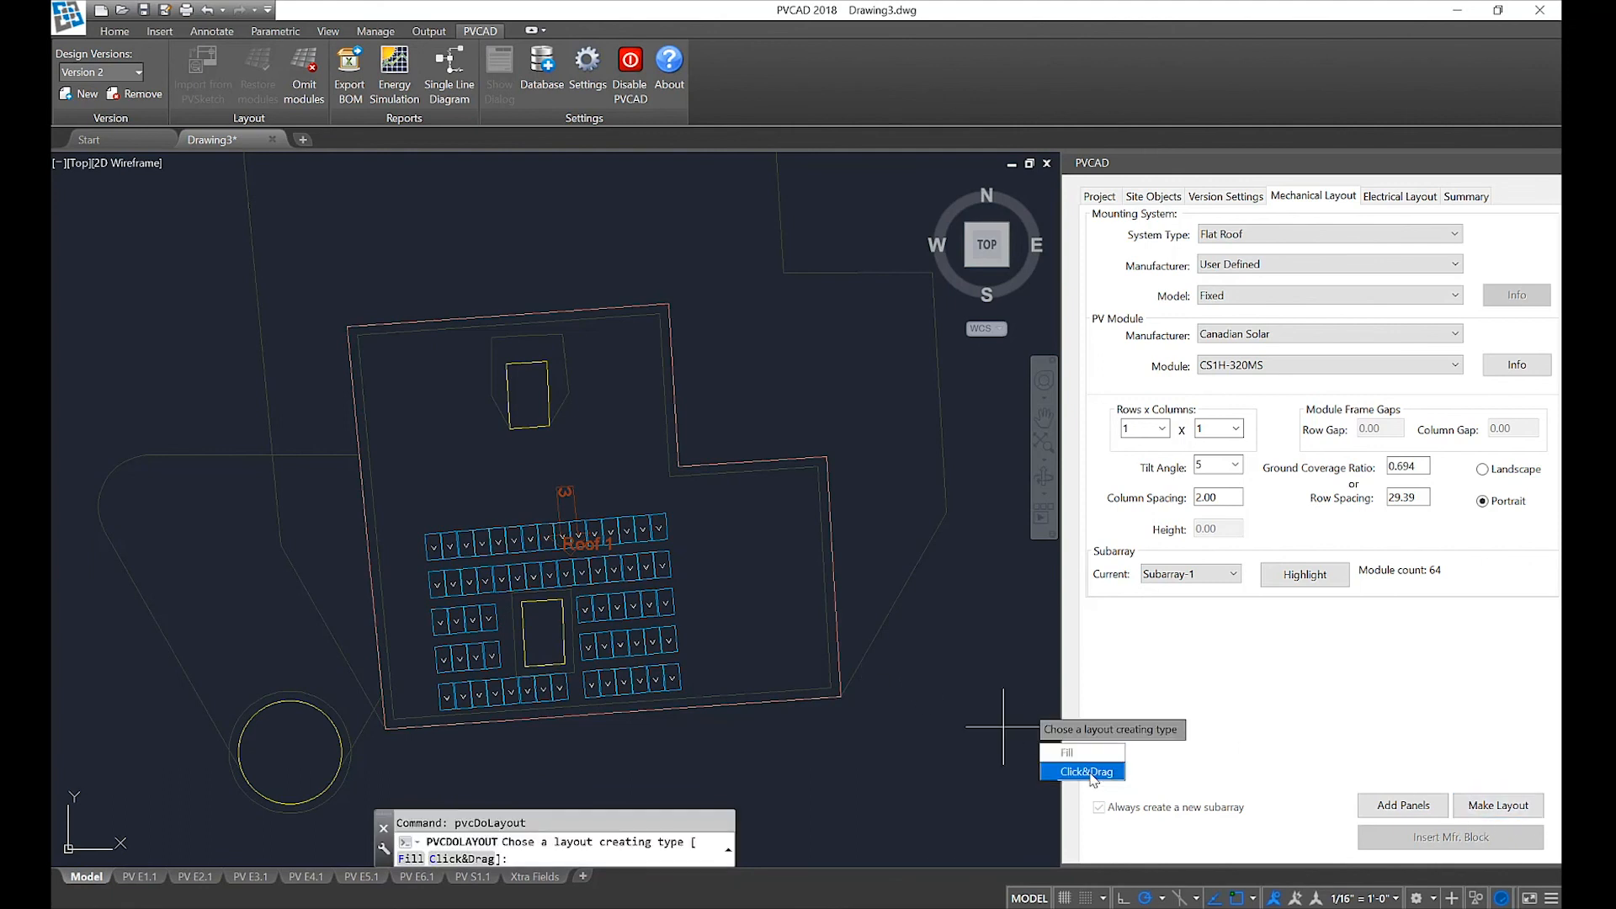
pyautogui.click(1083, 771)
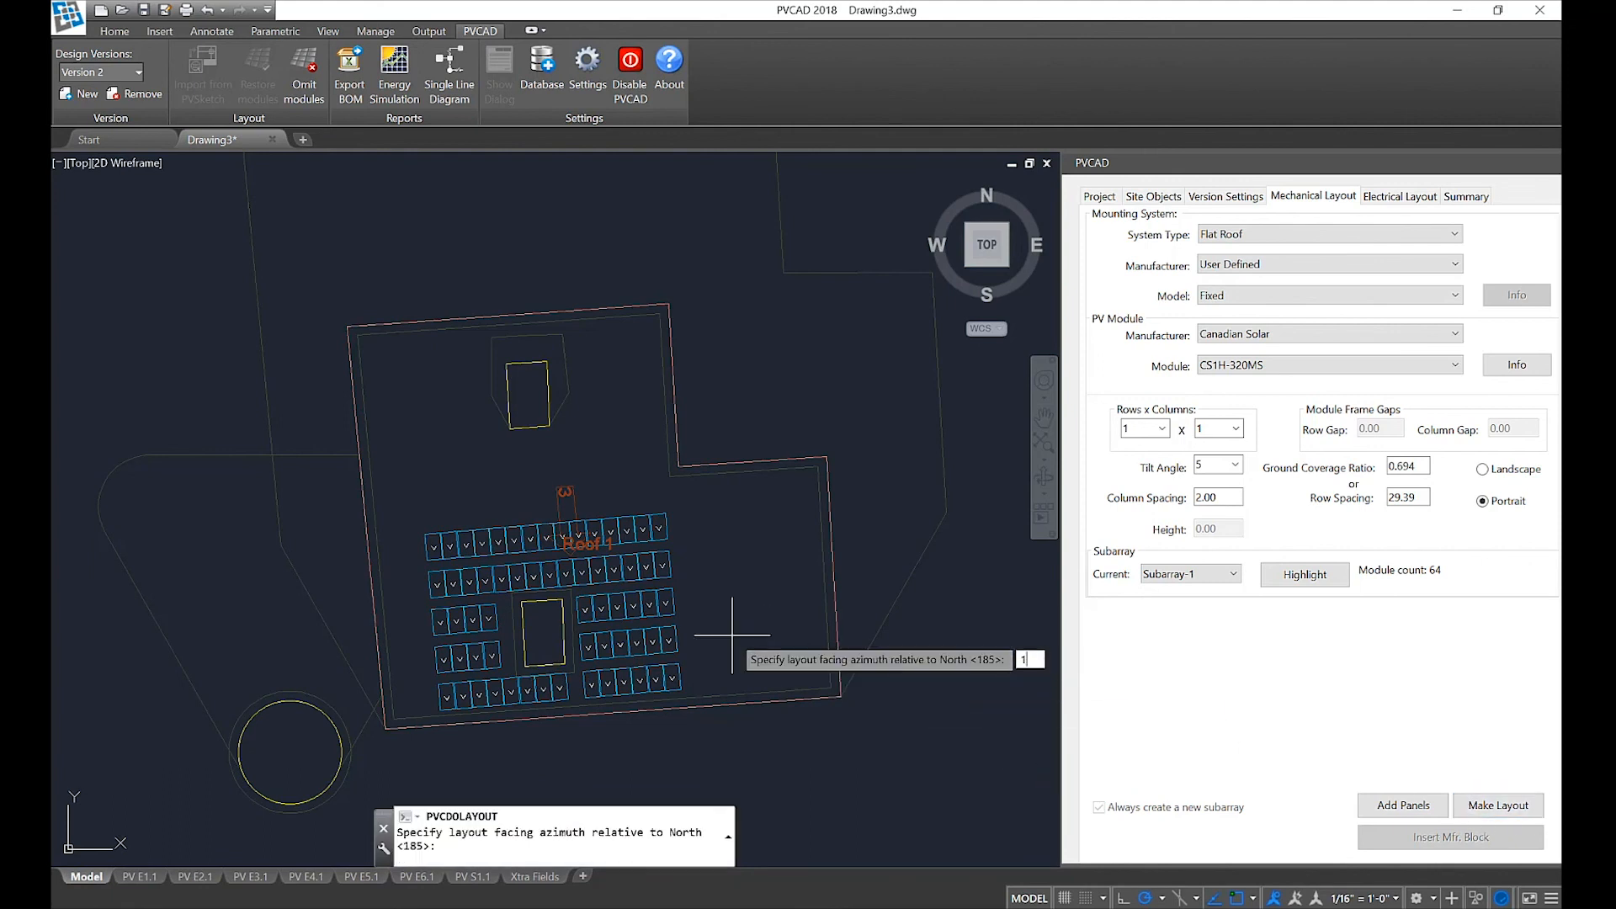